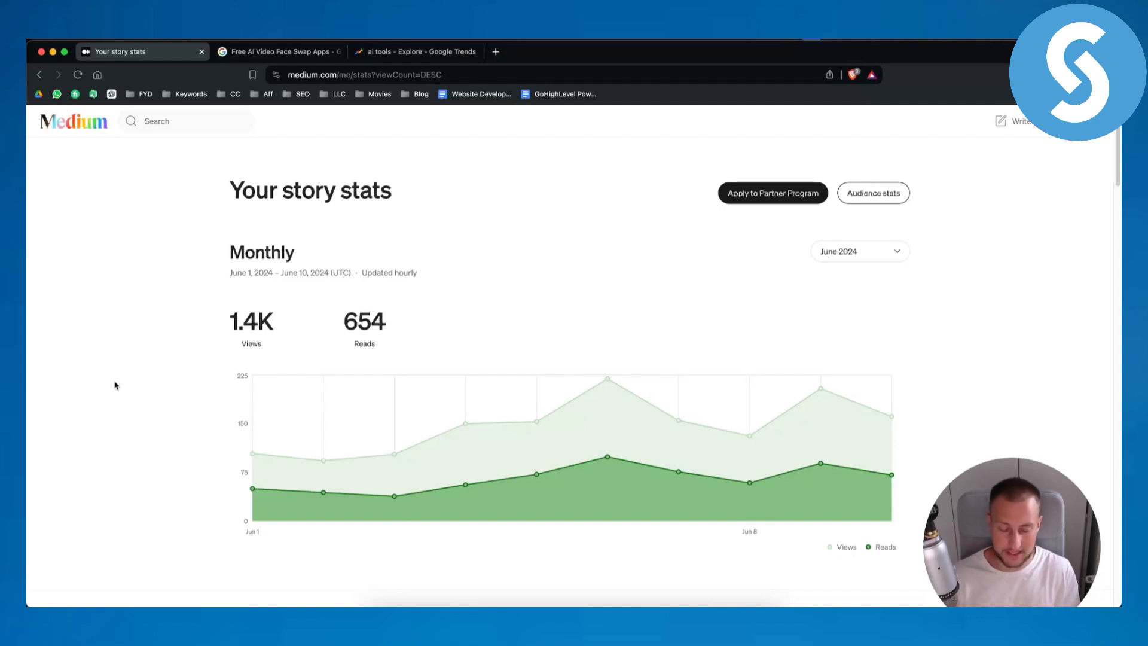
mouse_move(888, 268)
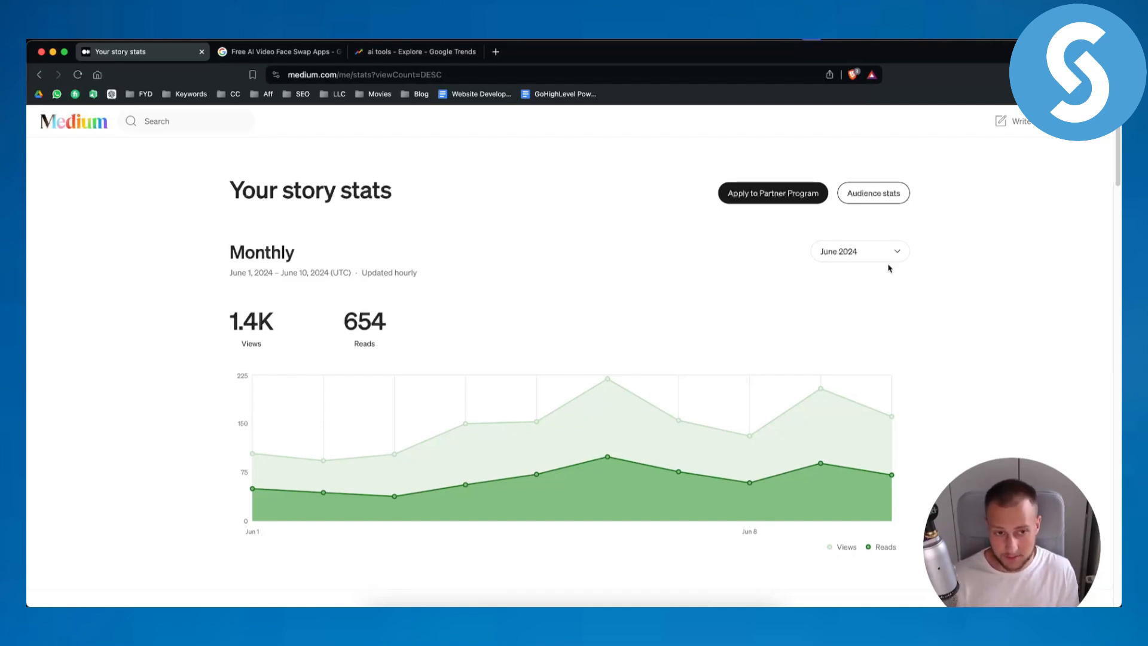
Step: Check the month dropdown, then move down to the Lifetime list led by the face-swap article with 623 views
click(858, 251)
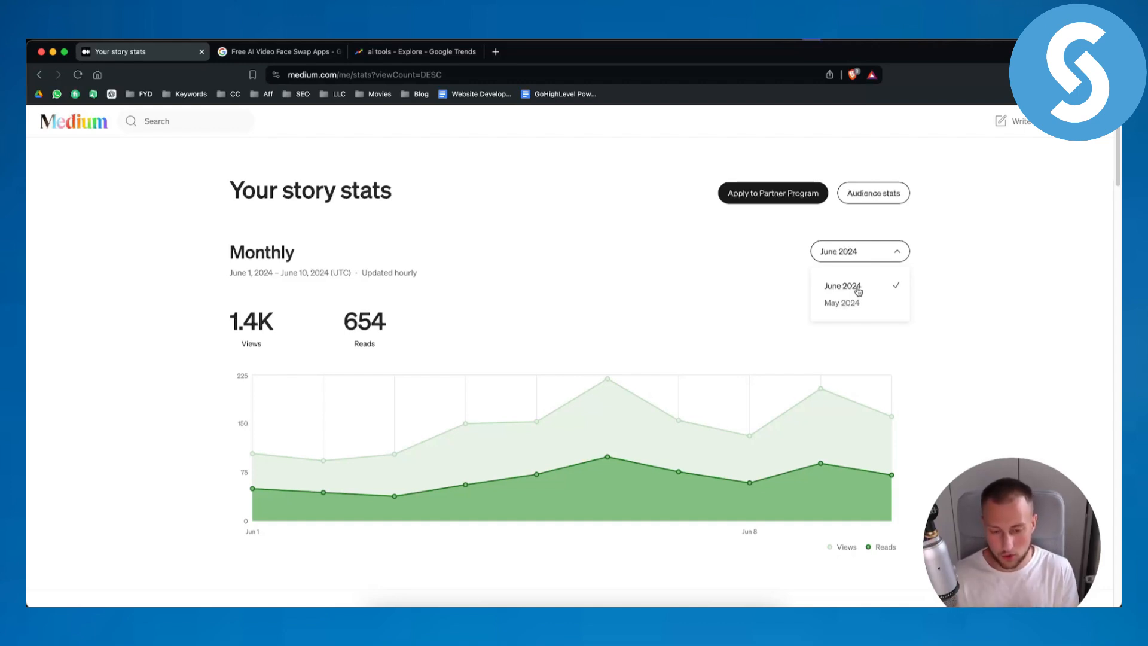
mouse_move(956, 299)
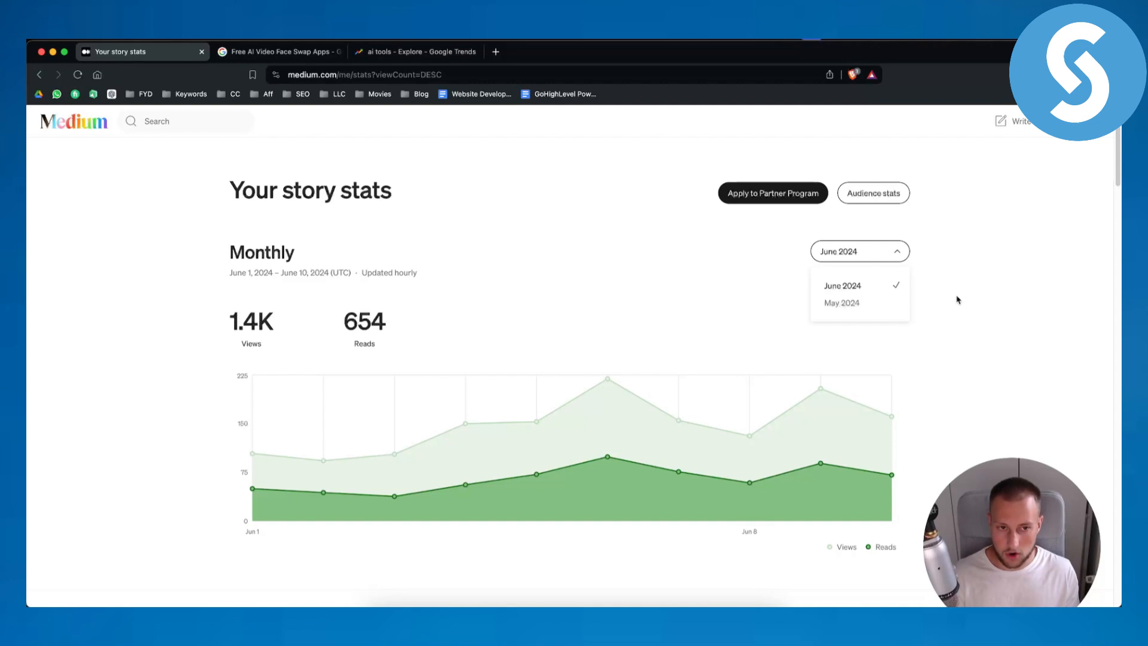
scroll(down, 3)
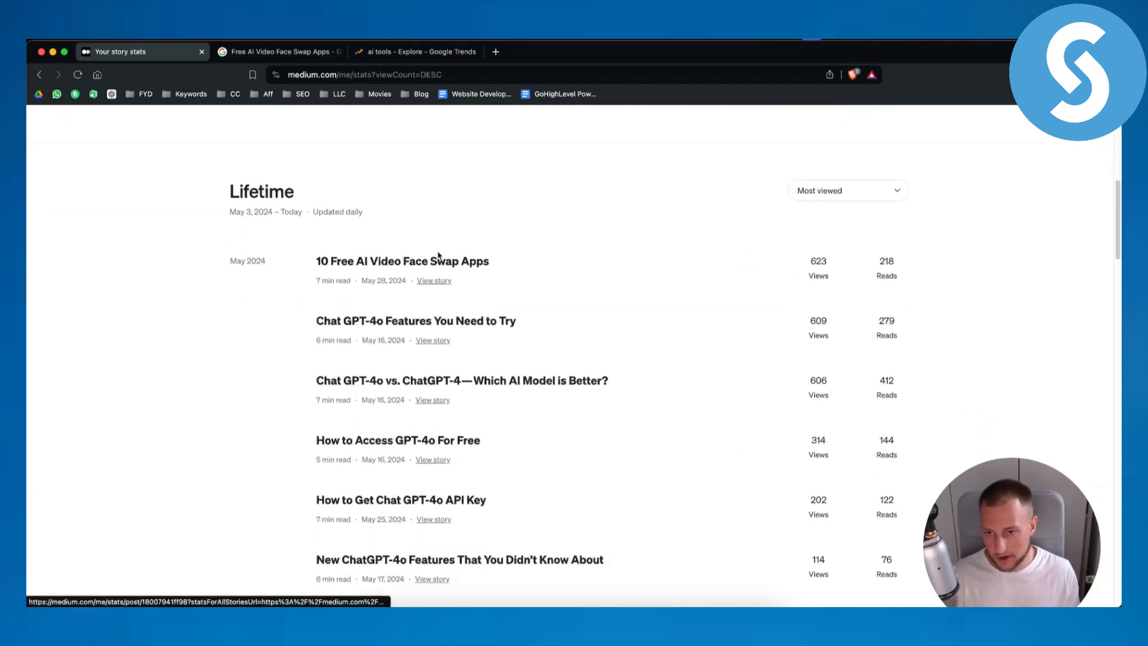
mouse_move(429, 221)
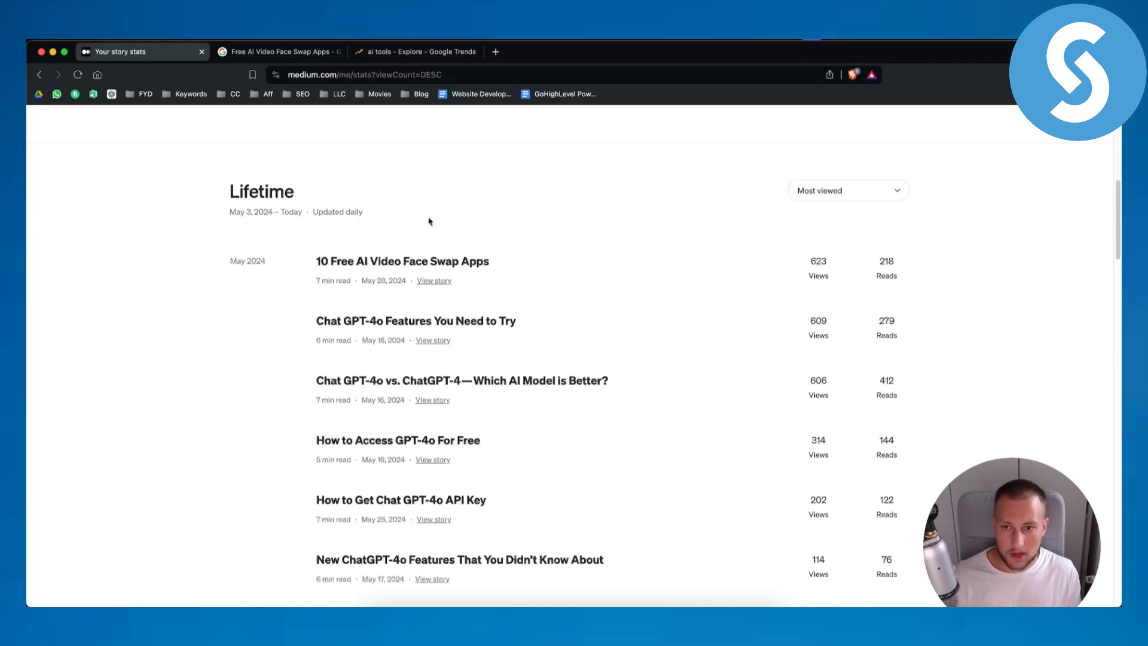
mouse_move(337, 263)
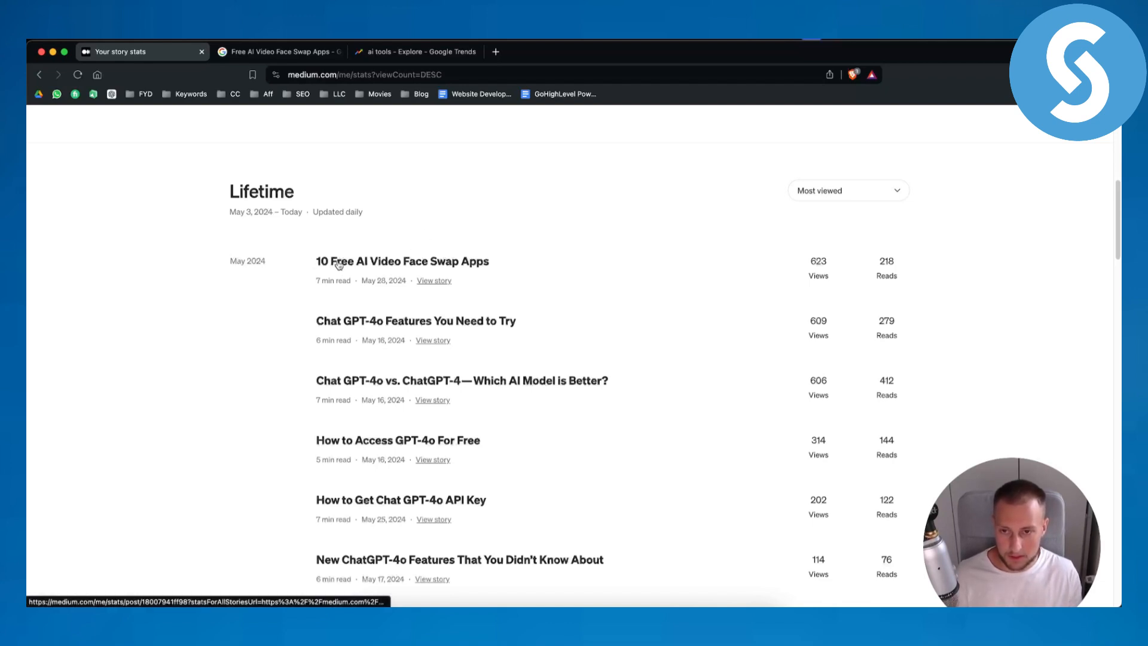
Step: Review the Google results for Free AI Video Face Swap Apps until the Medium article appears
click(278, 52)
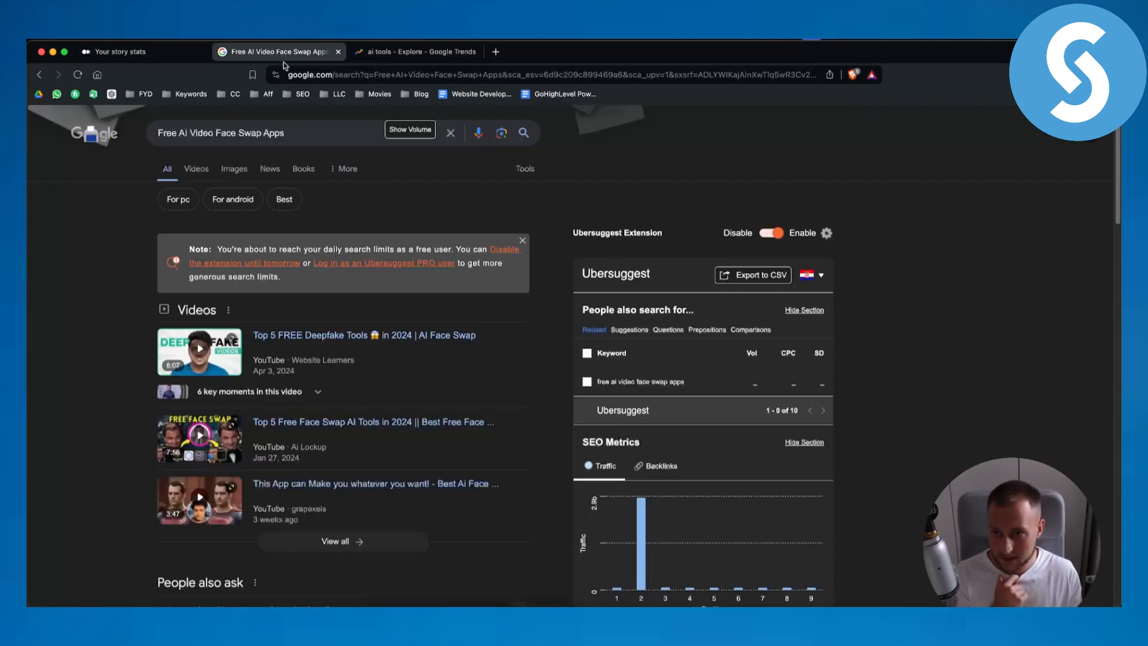
scroll(down, 3)
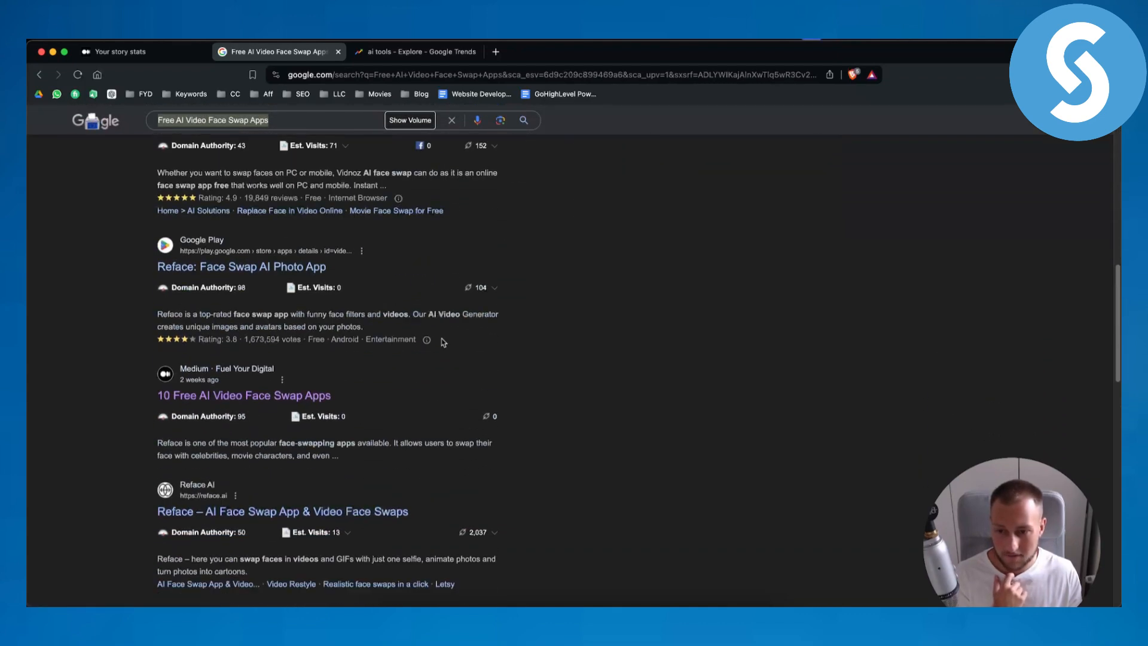
scroll(up, 3)
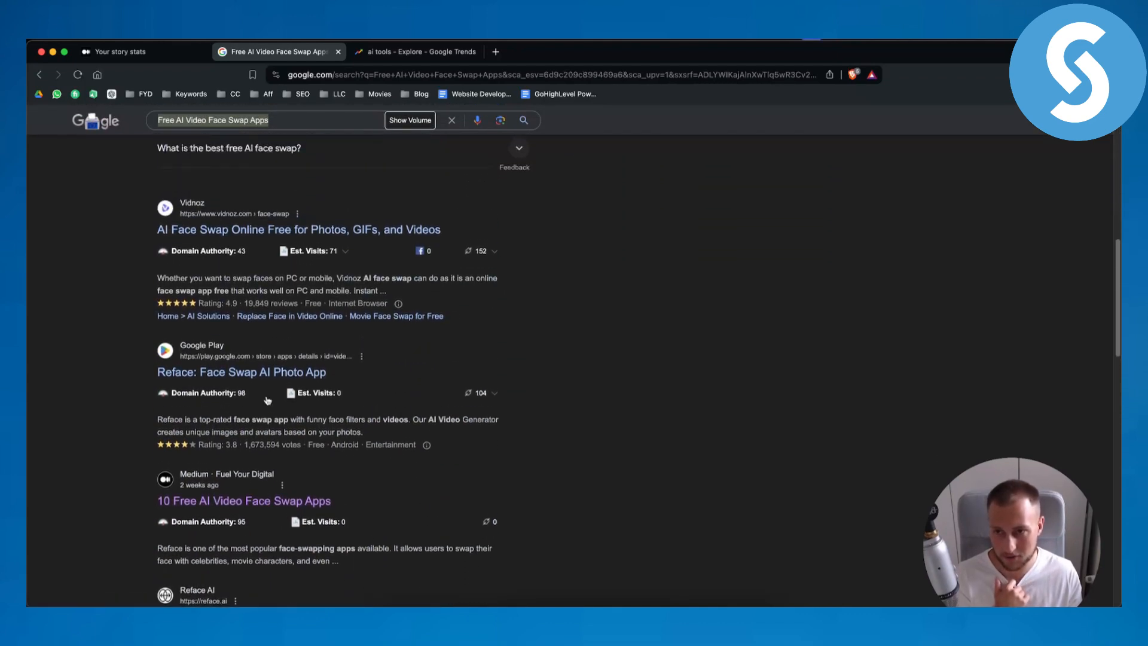
scroll(down, 3)
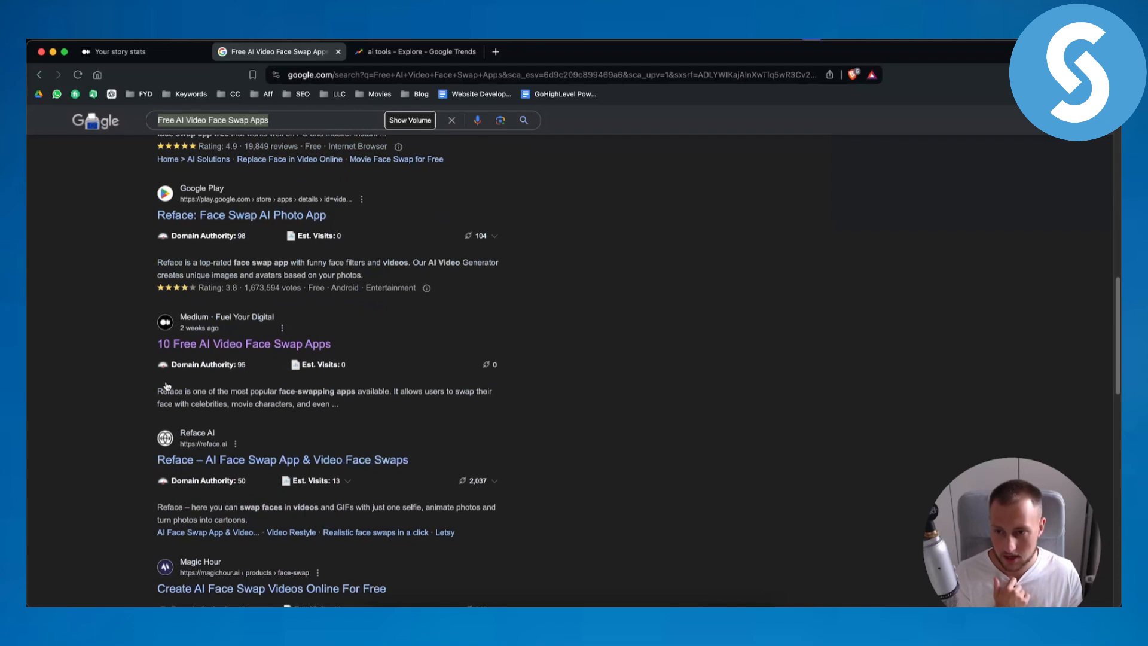
mouse_move(244, 343)
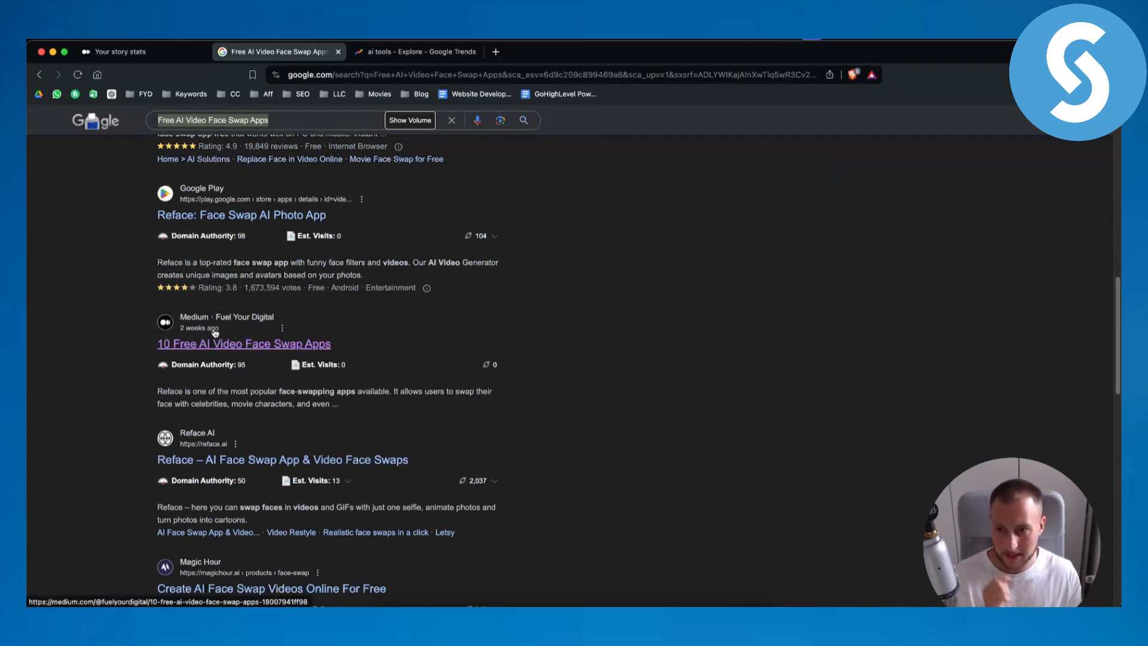
Step: Return to Medium's lifetime story stats list led by the 623-view face-swap article
click(117, 52)
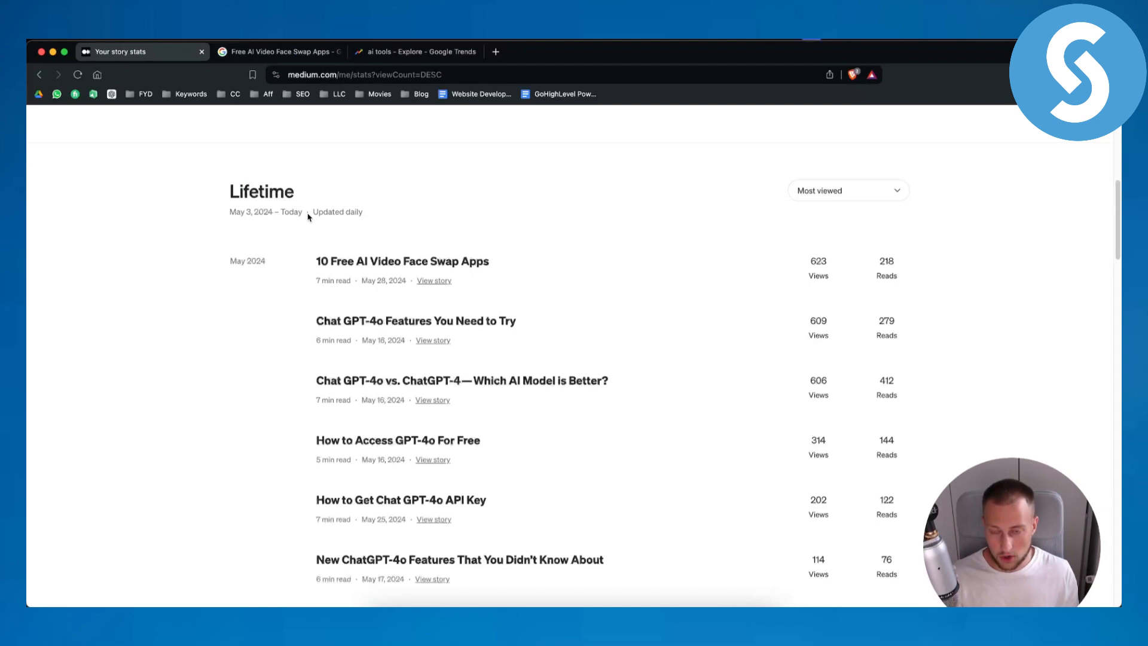
mouse_move(474, 222)
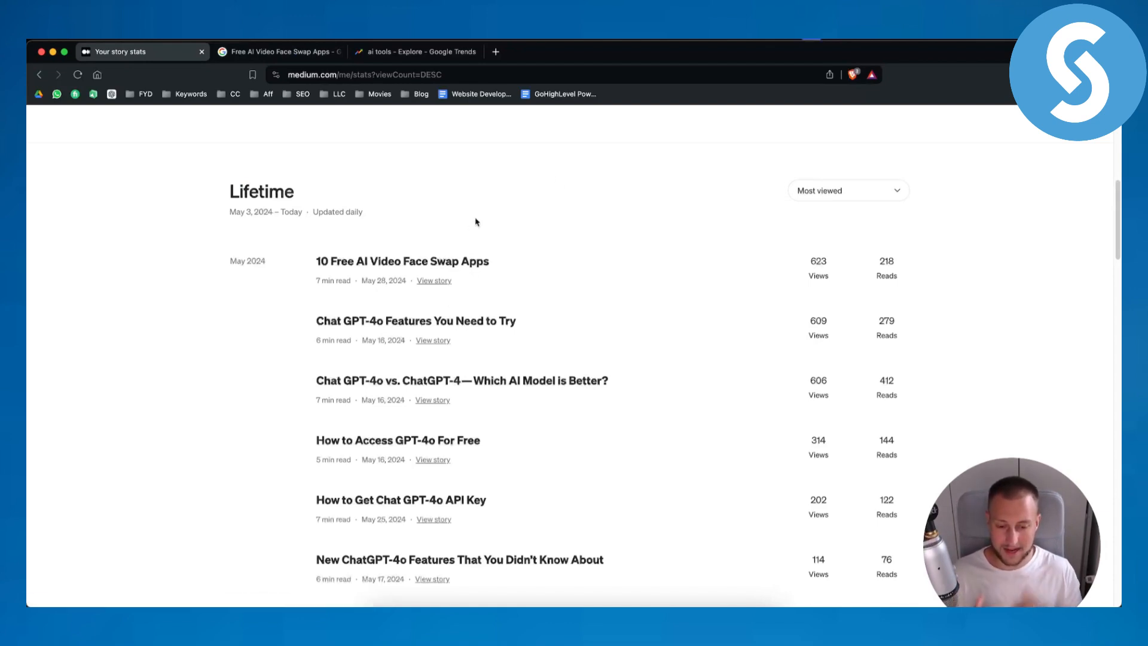
mouse_move(288, 87)
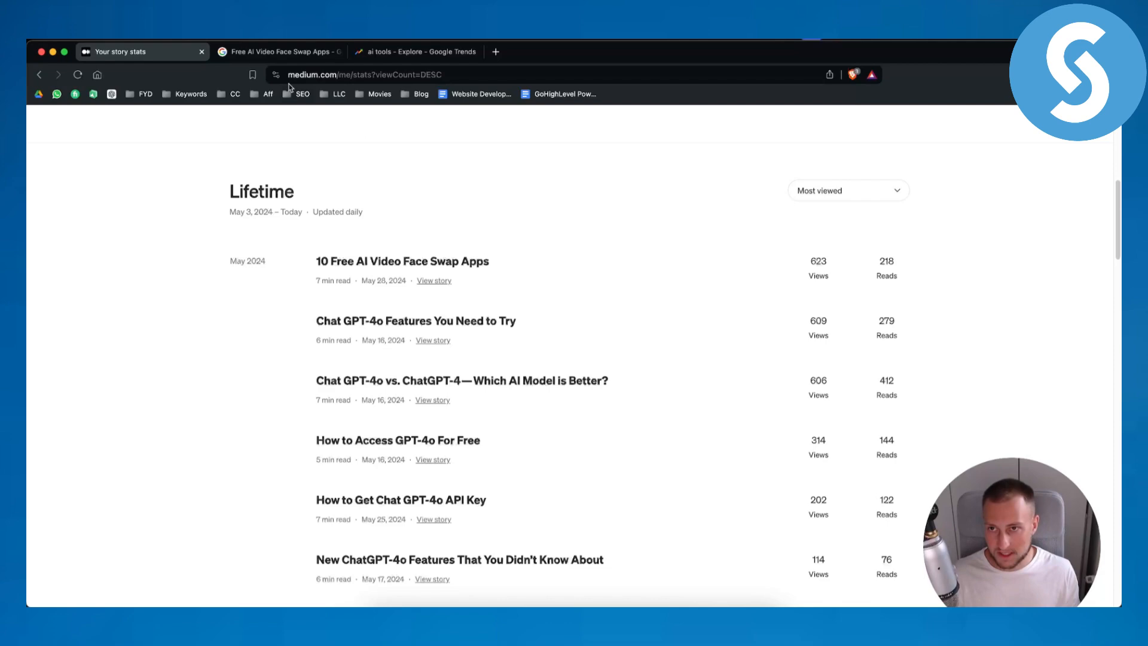
Step: Scan the Google results for Free AI Video Face Swap Apps down to the Medium article and back
click(279, 52)
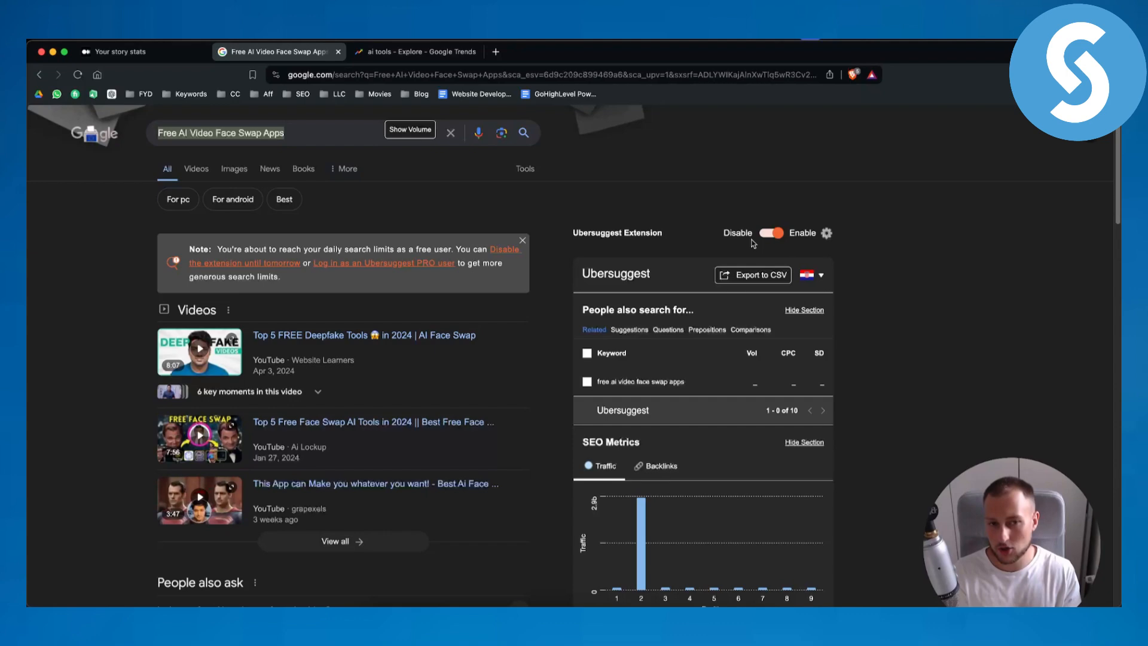
scroll(down, 3)
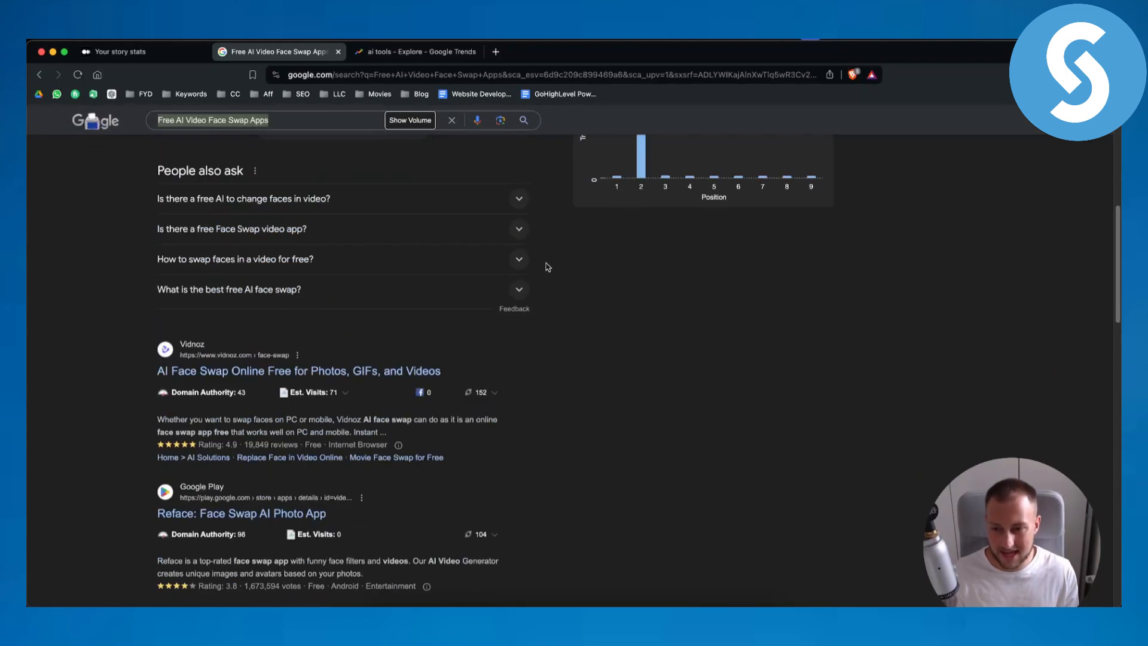
scroll(down, 3)
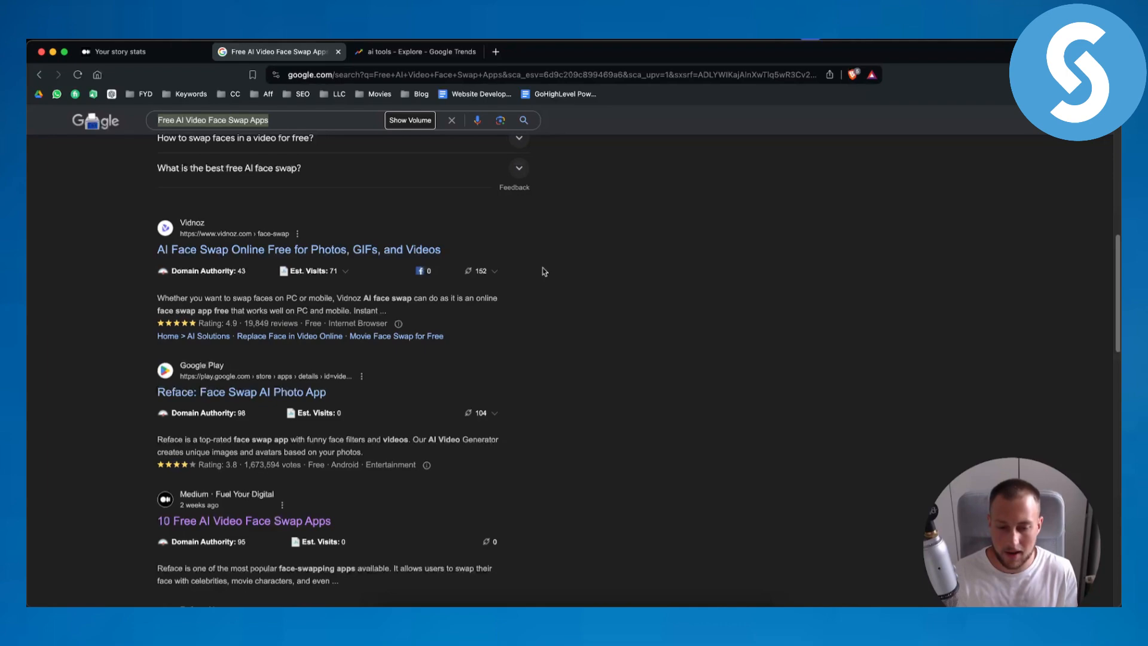
scroll(down, 3)
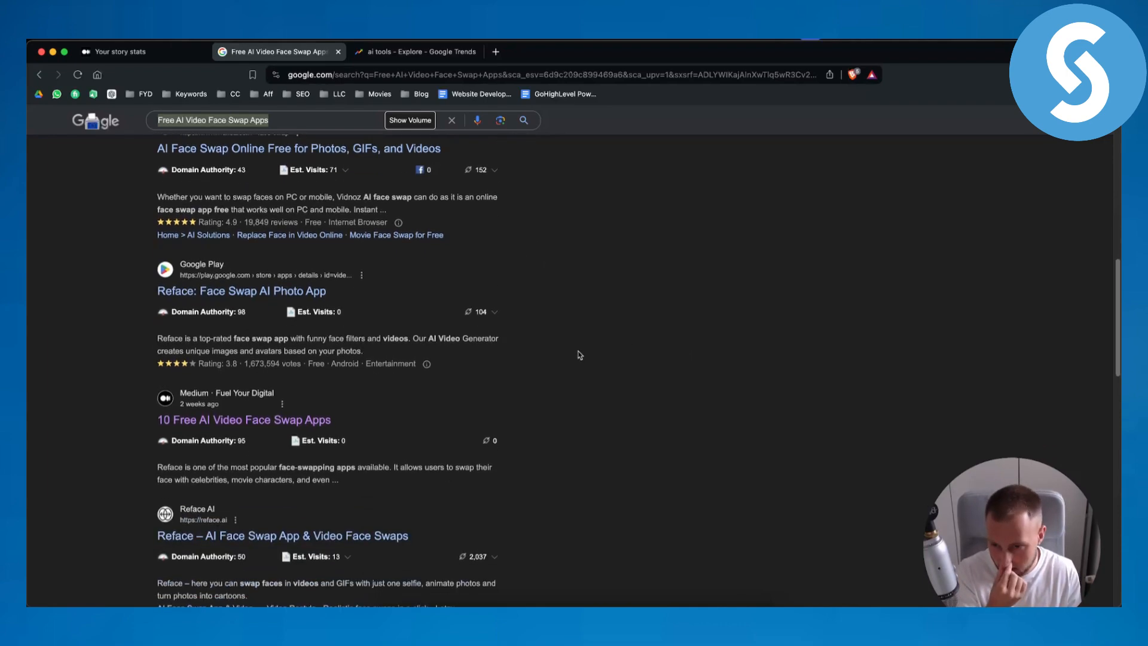
scroll(up, 3)
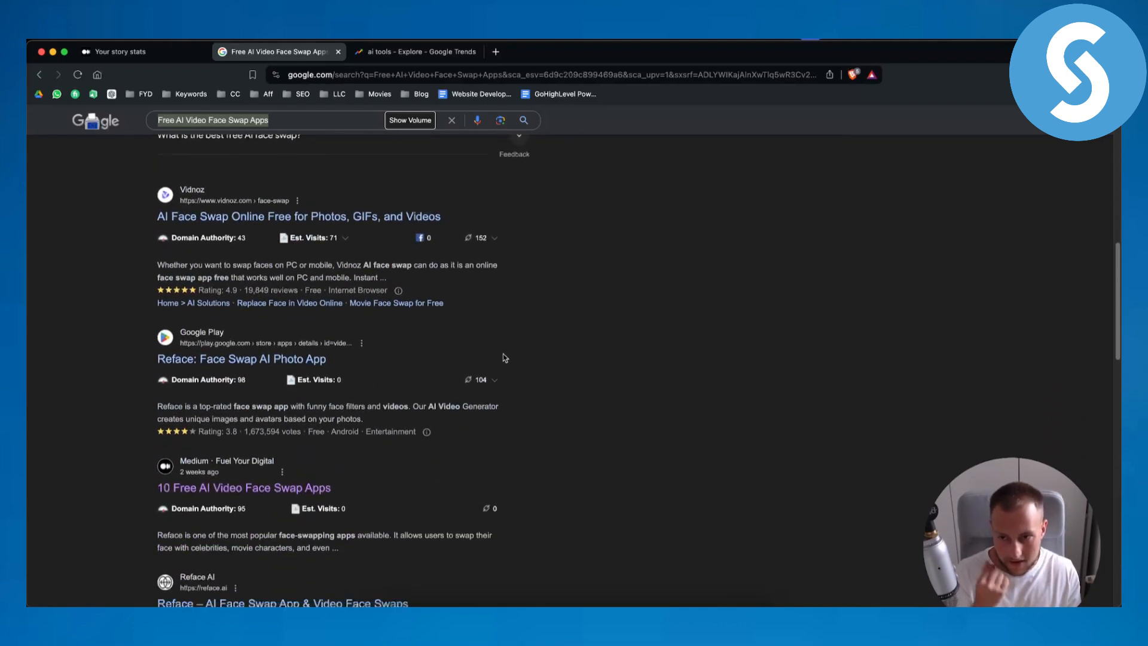
mouse_move(180, 236)
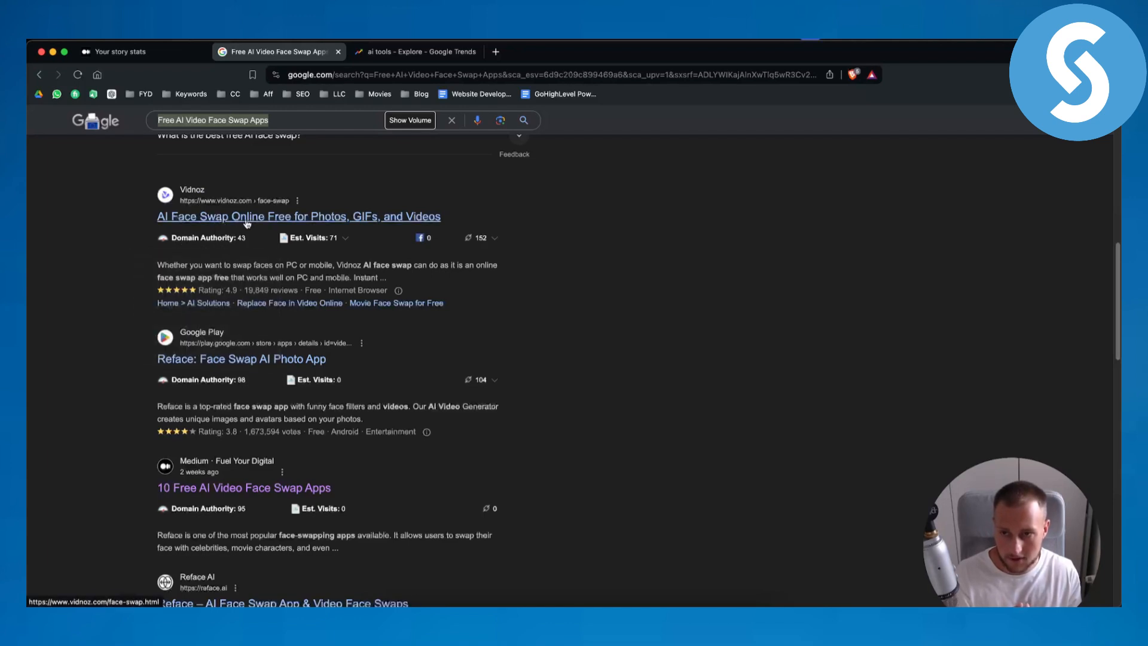
scroll(up, 3)
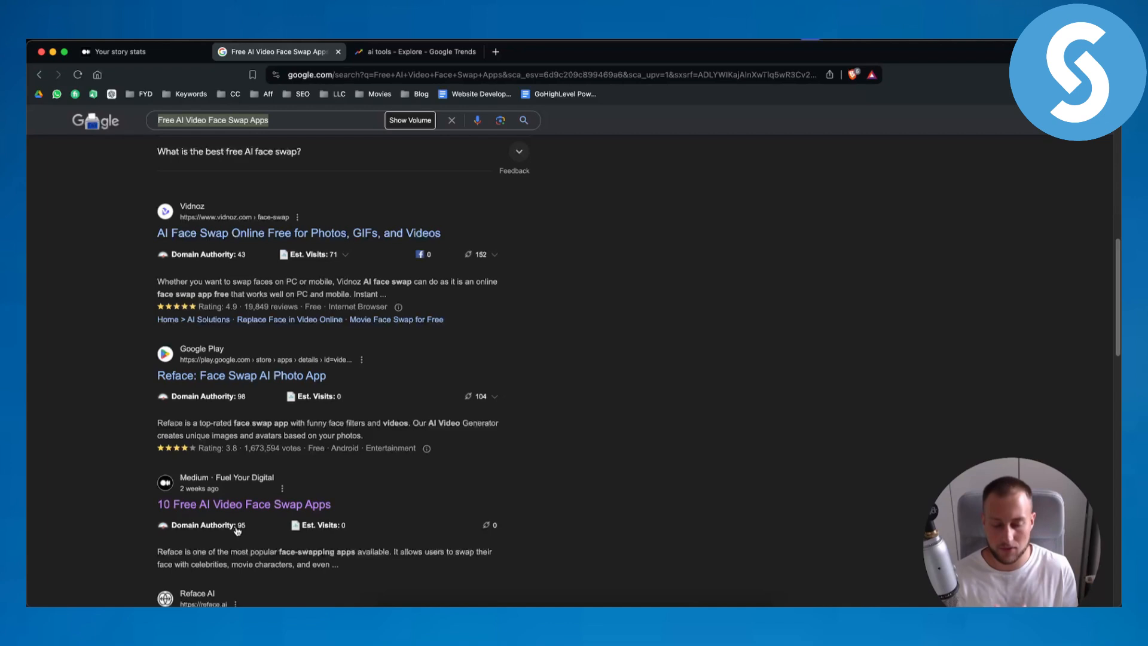
mouse_move(204, 163)
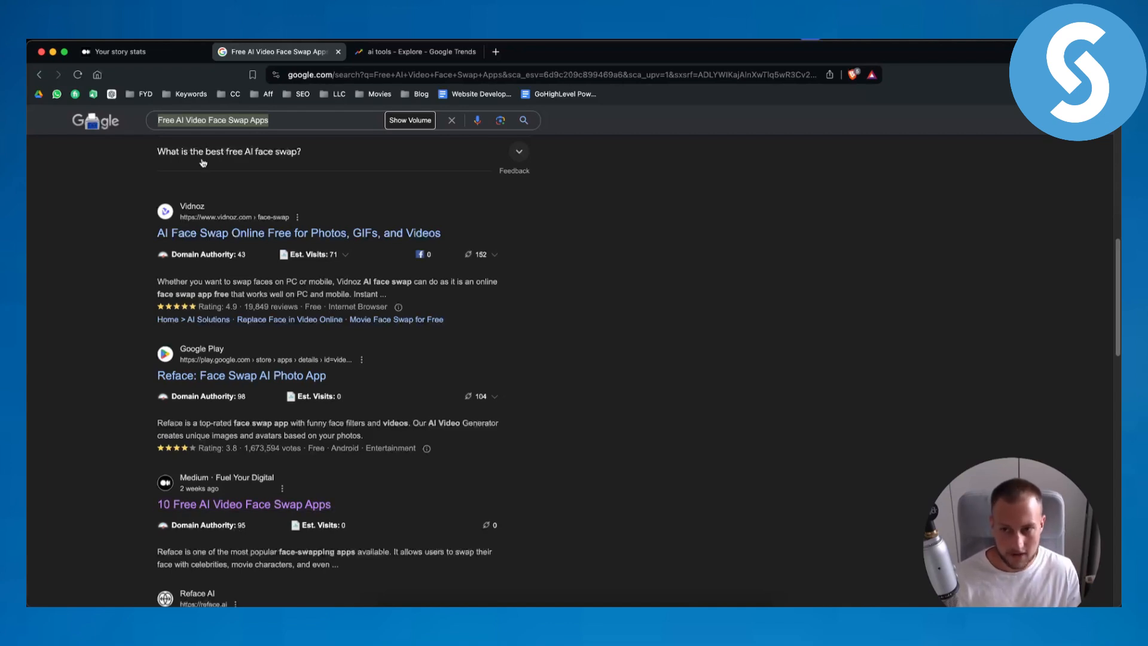
mouse_move(113, 390)
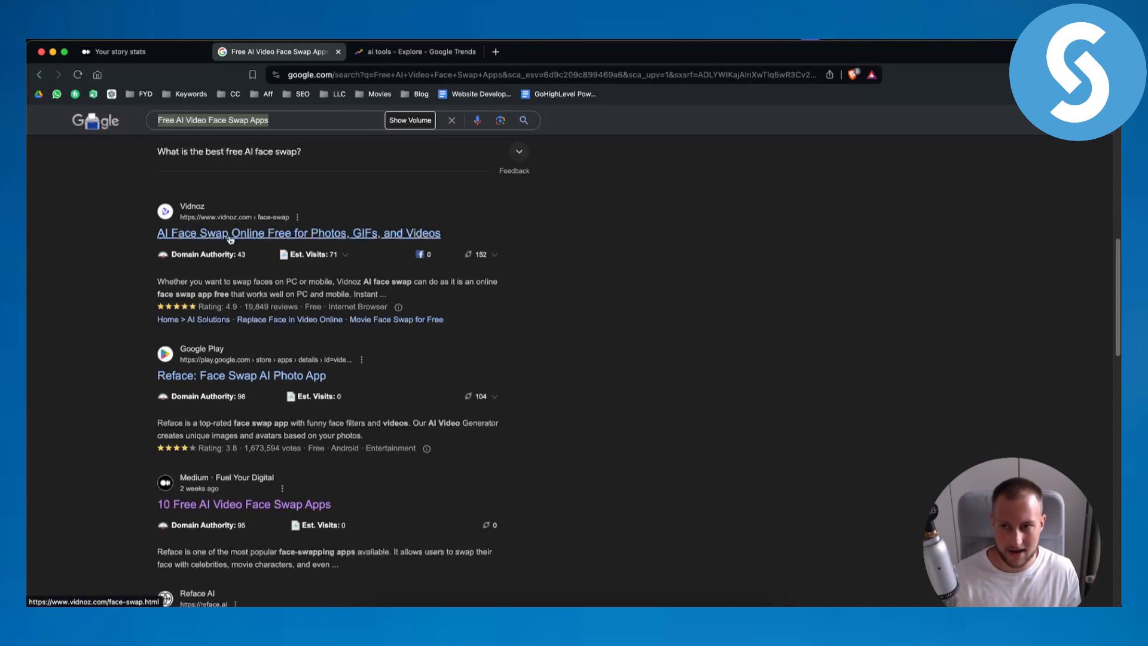
mouse_move(243, 503)
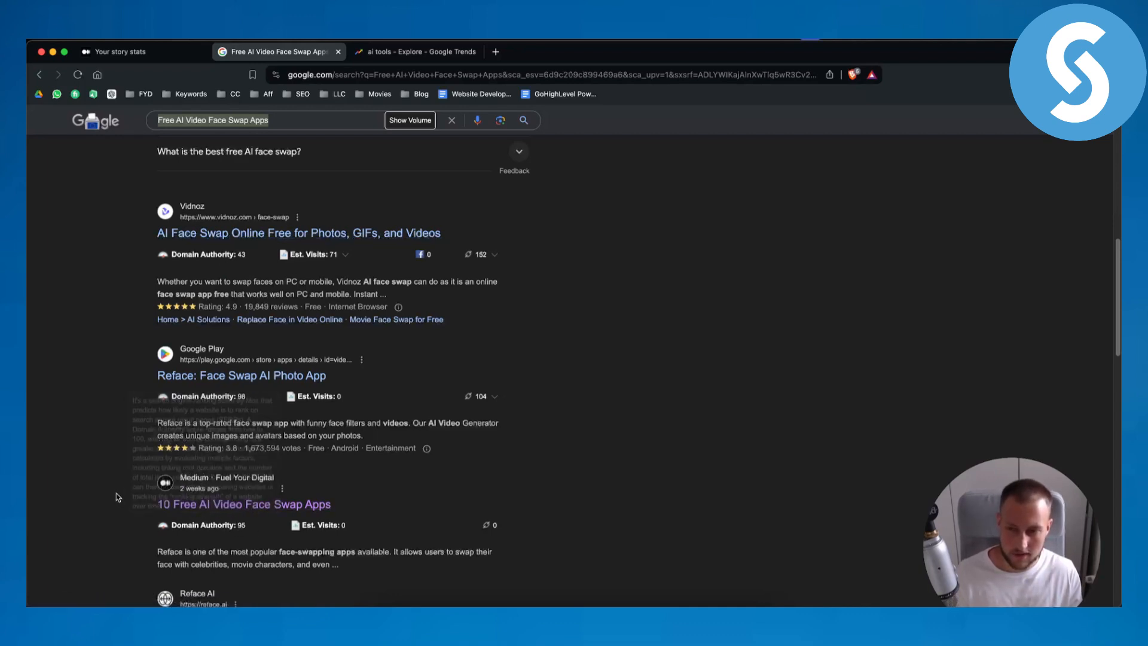
Step: Recheck the ranking of the Medium article 10 Free AI Video Face Swap Apps, ending at the top of the results
scroll(down, 3)
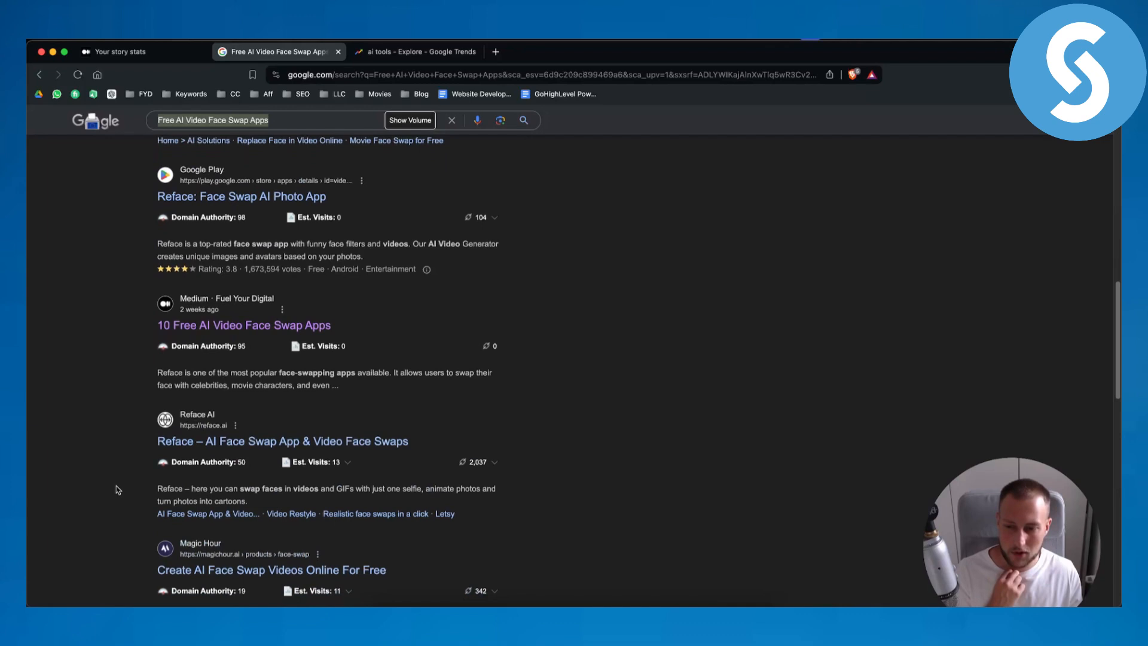
scroll(down, 3)
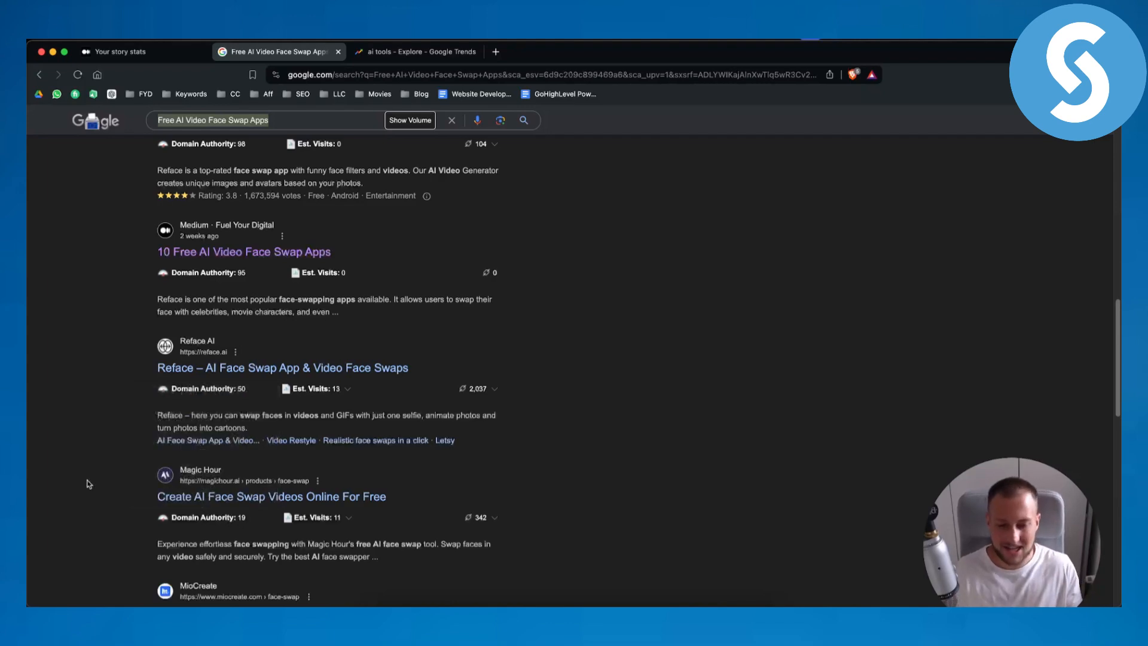
scroll(up, 3)
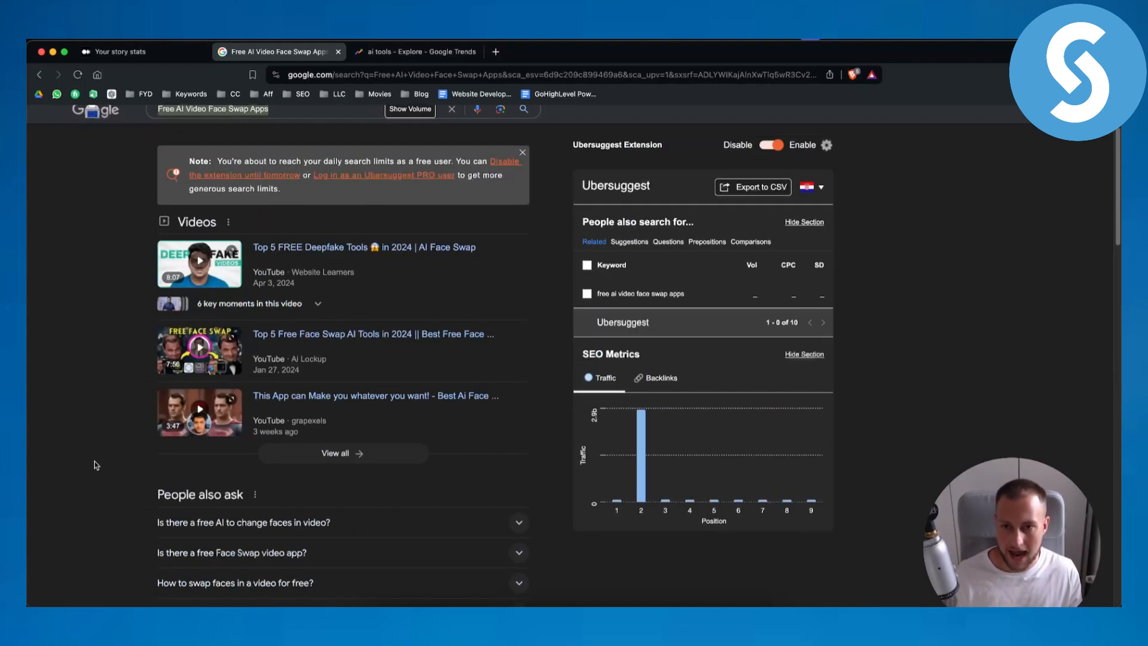
scroll(up, 3)
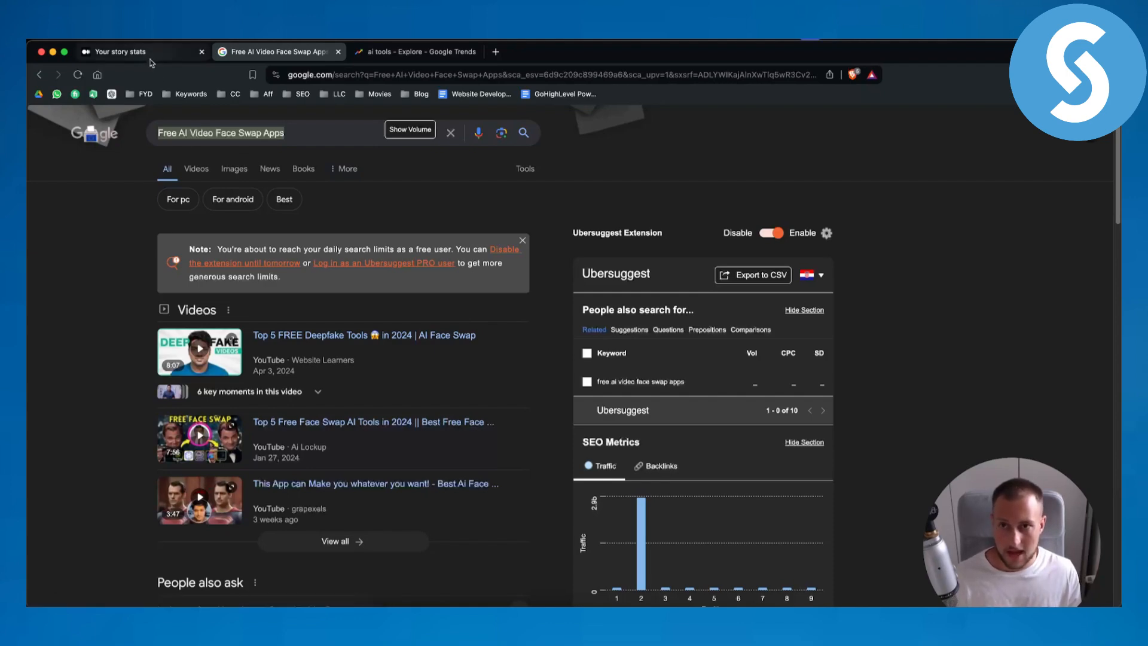
Step: Bring up the Google Trends explore page for 'ai tools', leaving the search term unchanged
click(413, 51)
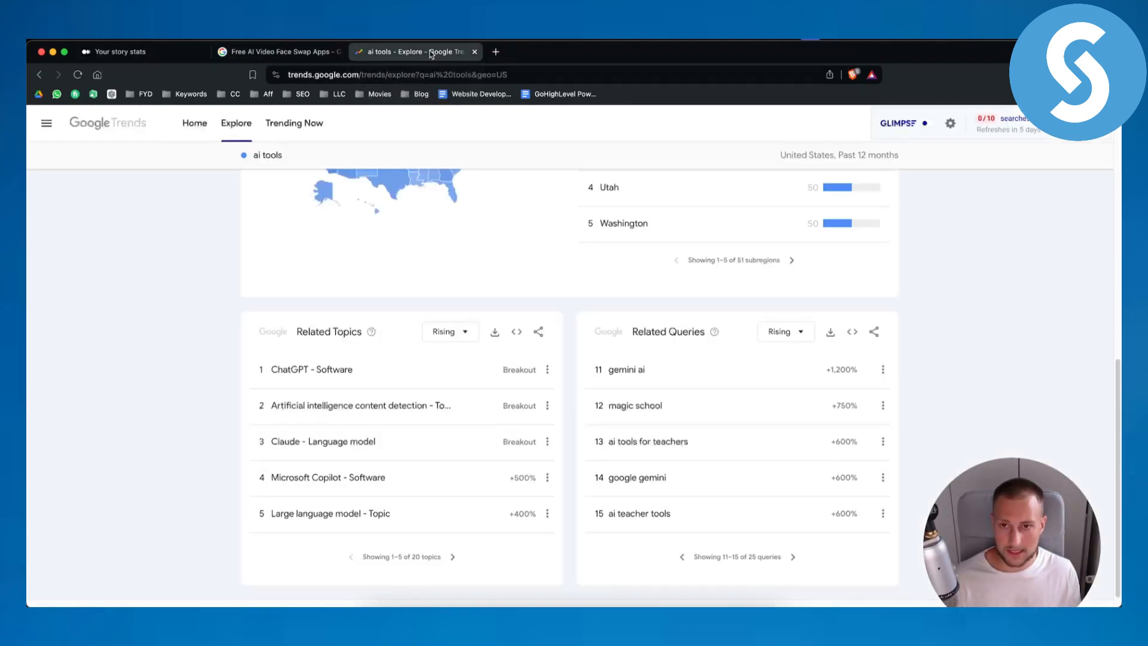
scroll(up, 3)
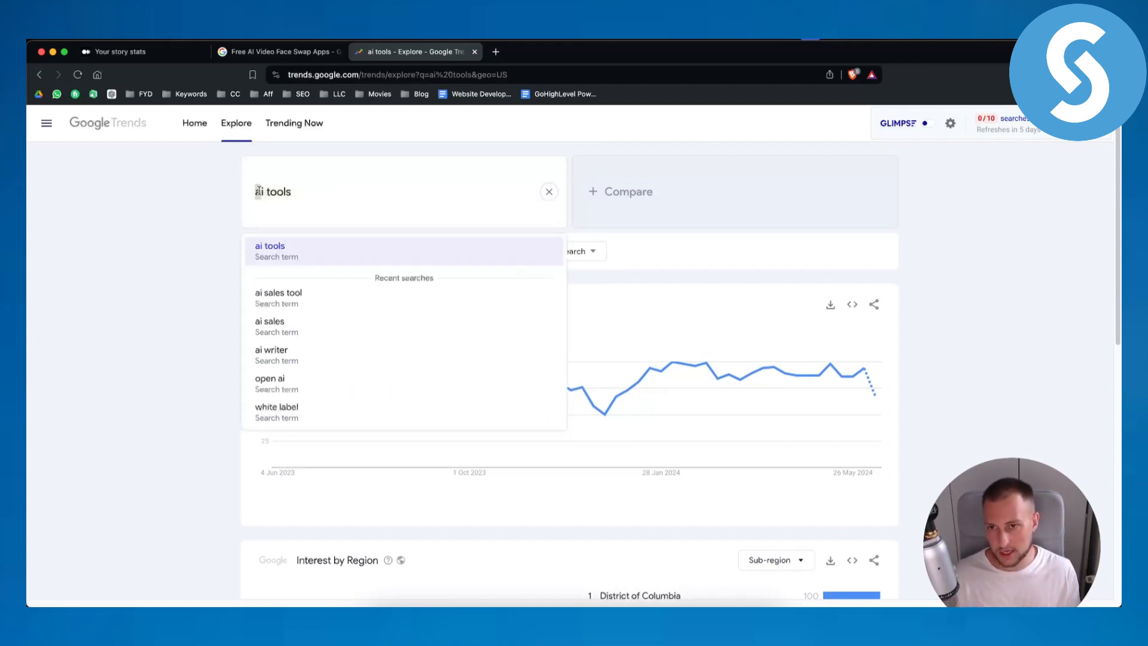
click(269, 245)
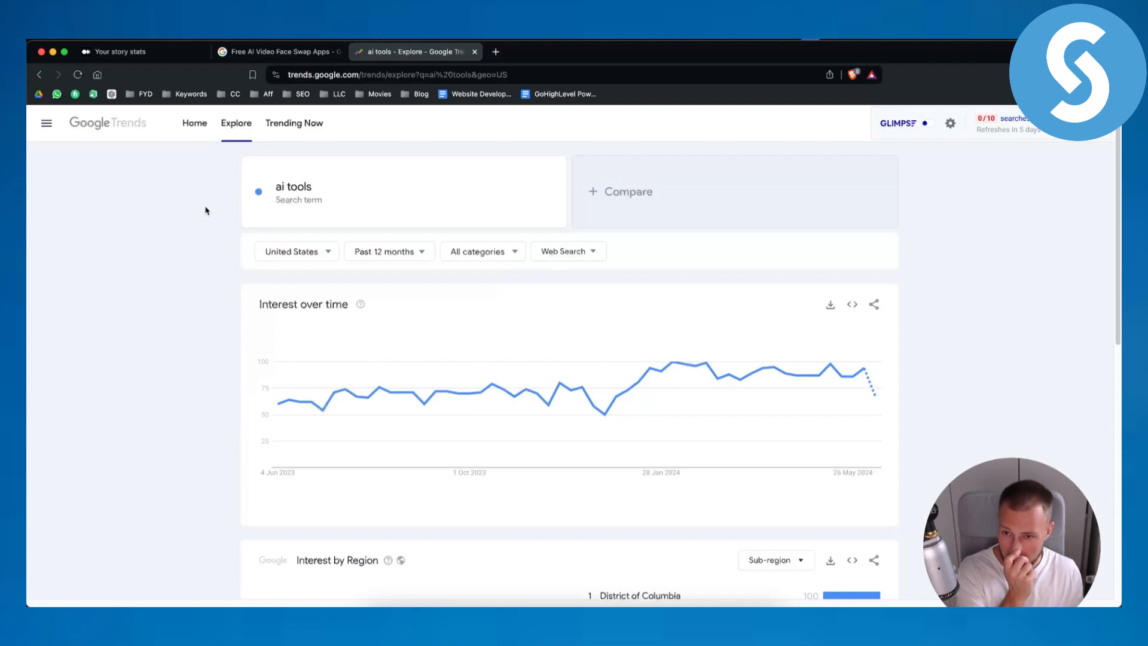
click(330, 192)
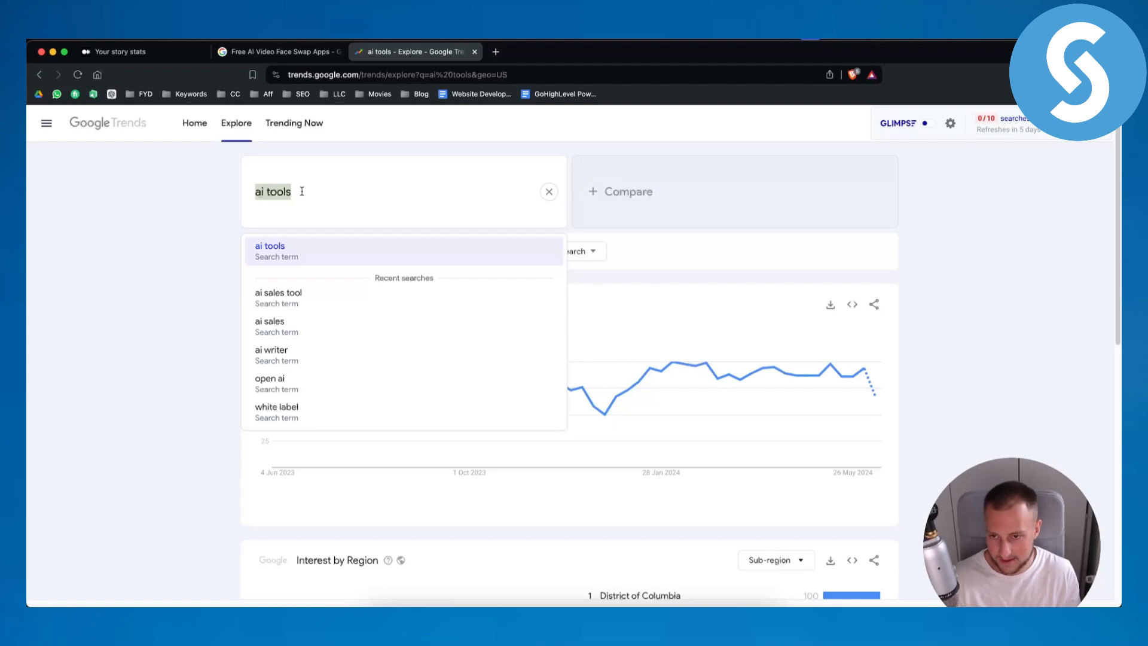
click(269, 245)
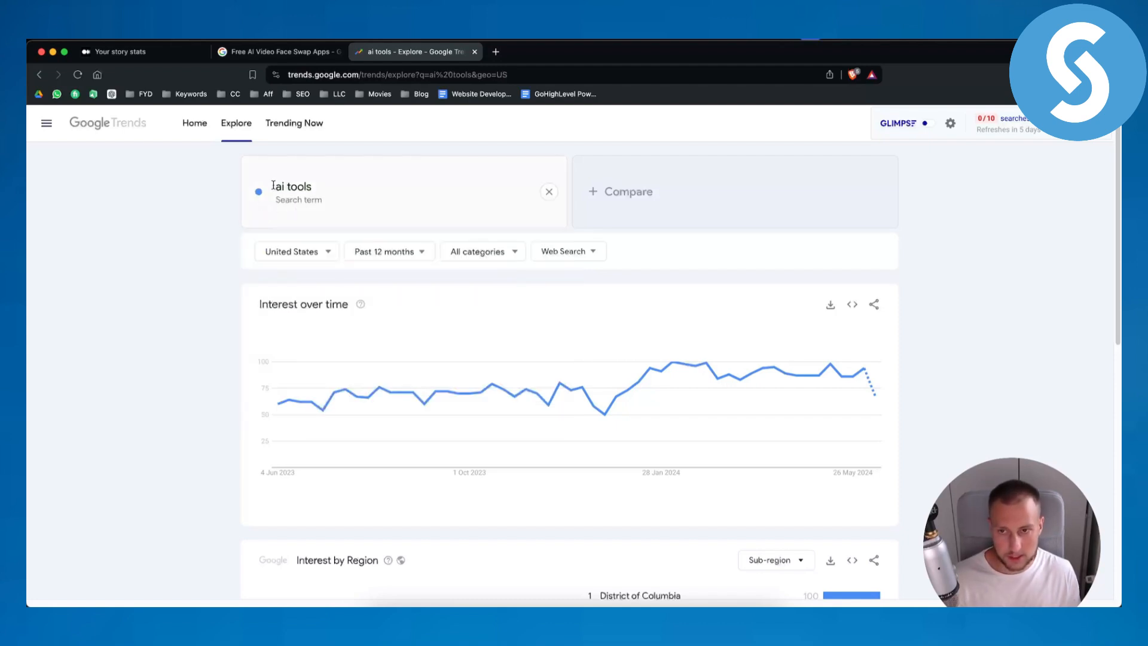
Step: Page the rising related queries for 'ai tools' through 16–20 to entries 21–25 such as invideo
scroll(down, 3)
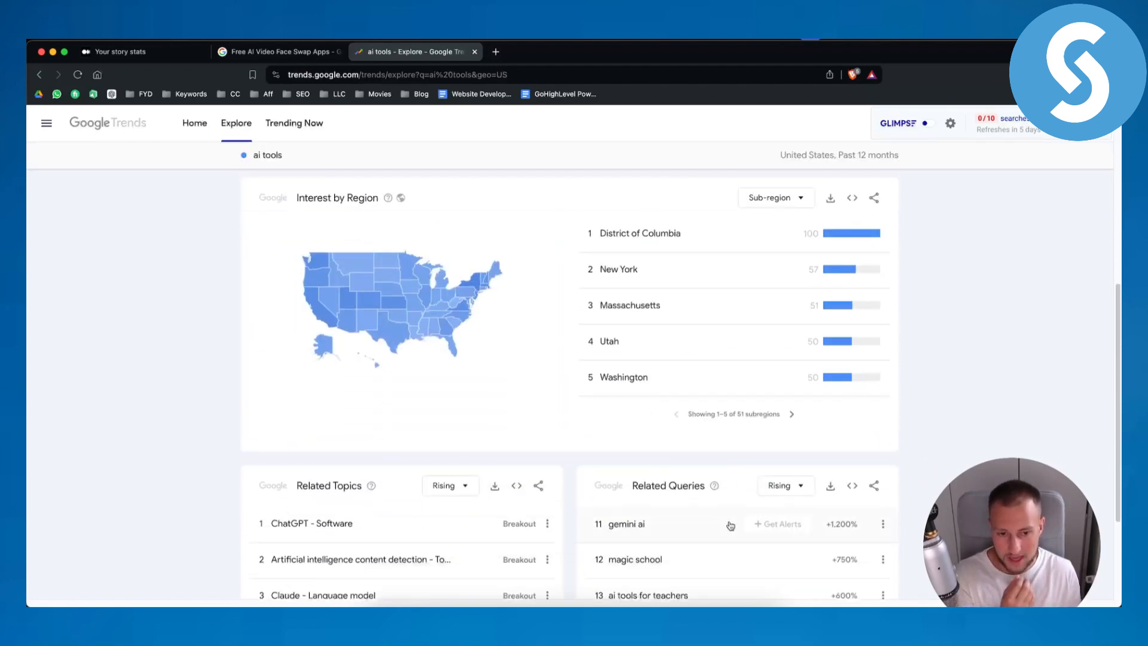
scroll(down, 3)
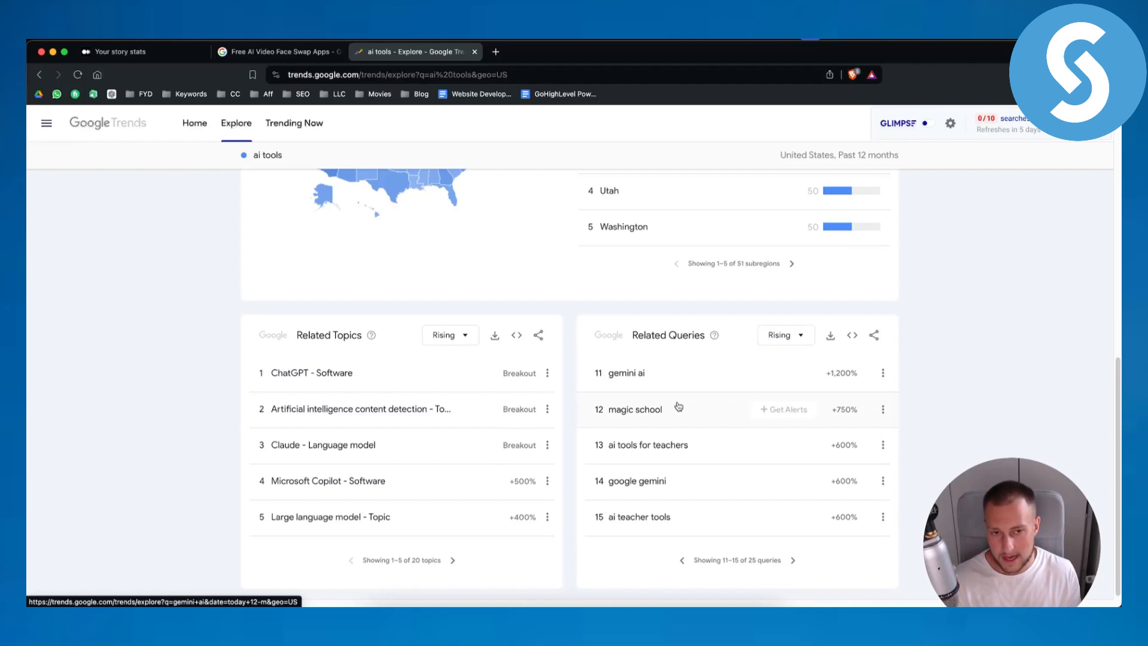
scroll(up, 3)
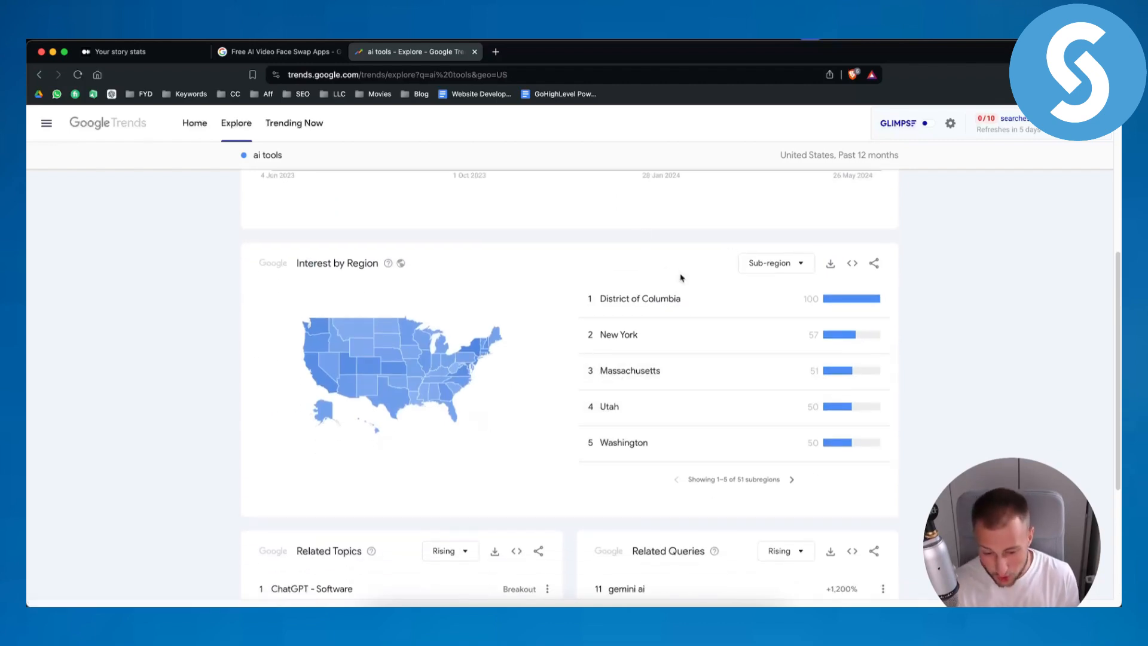
scroll(down, 3)
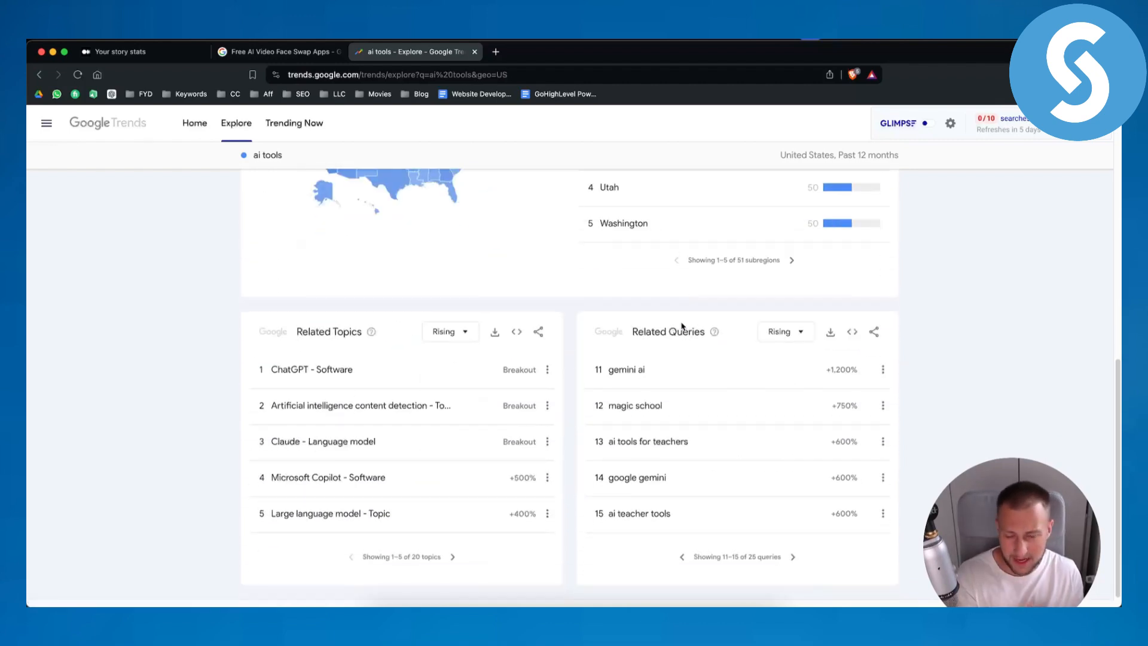
click(791, 556)
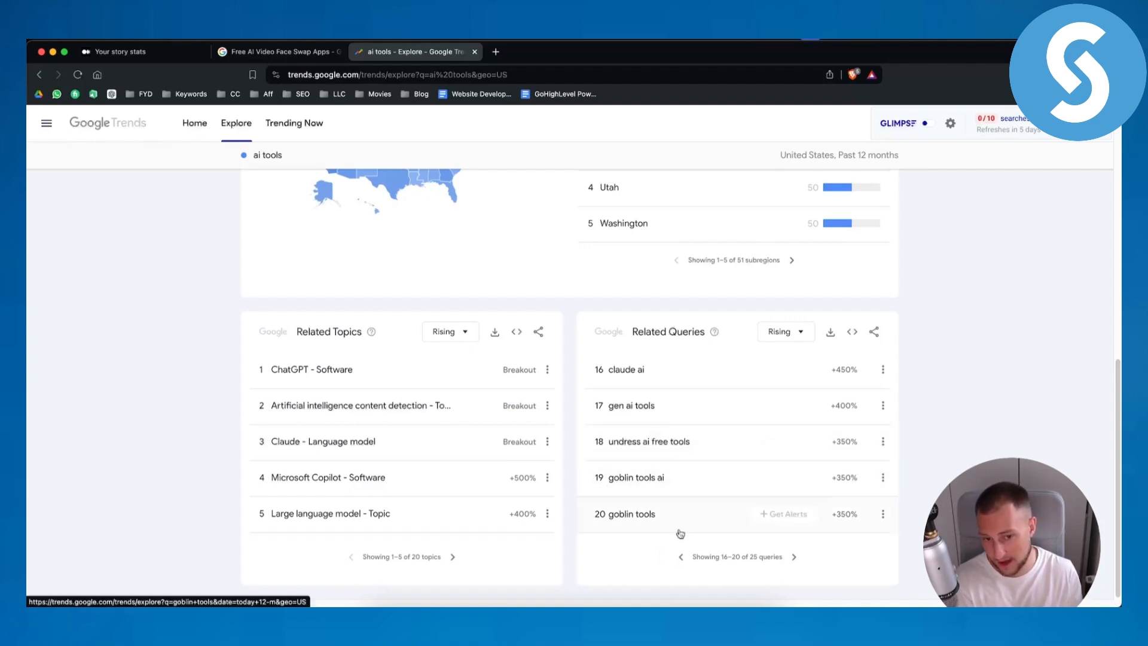
mouse_move(661, 417)
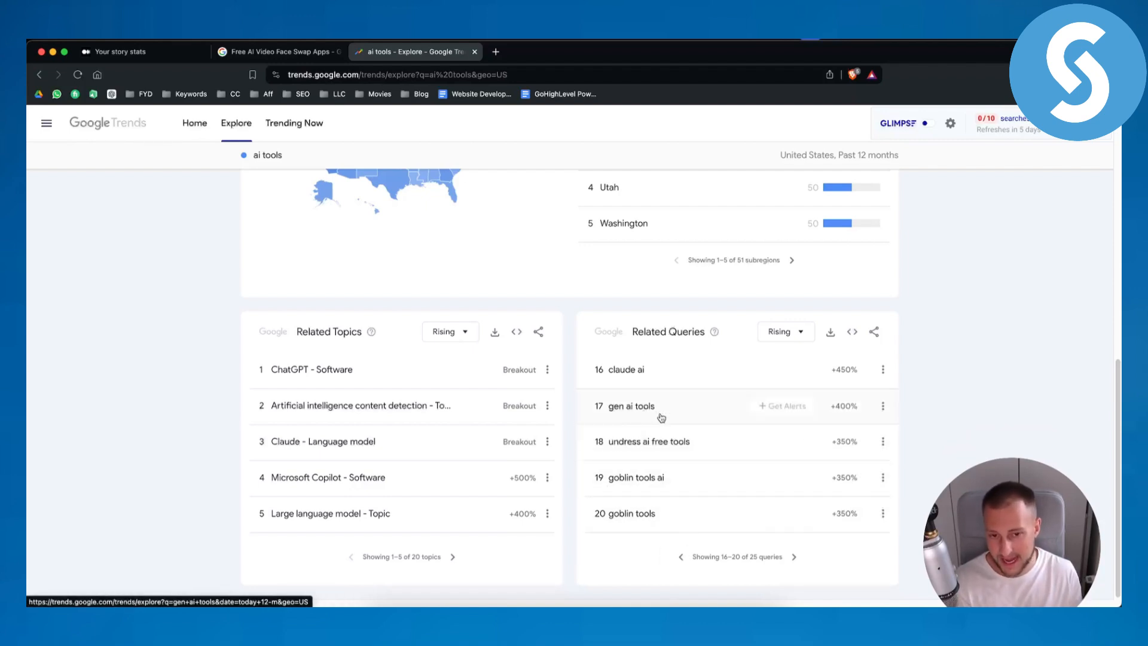
mouse_move(660, 418)
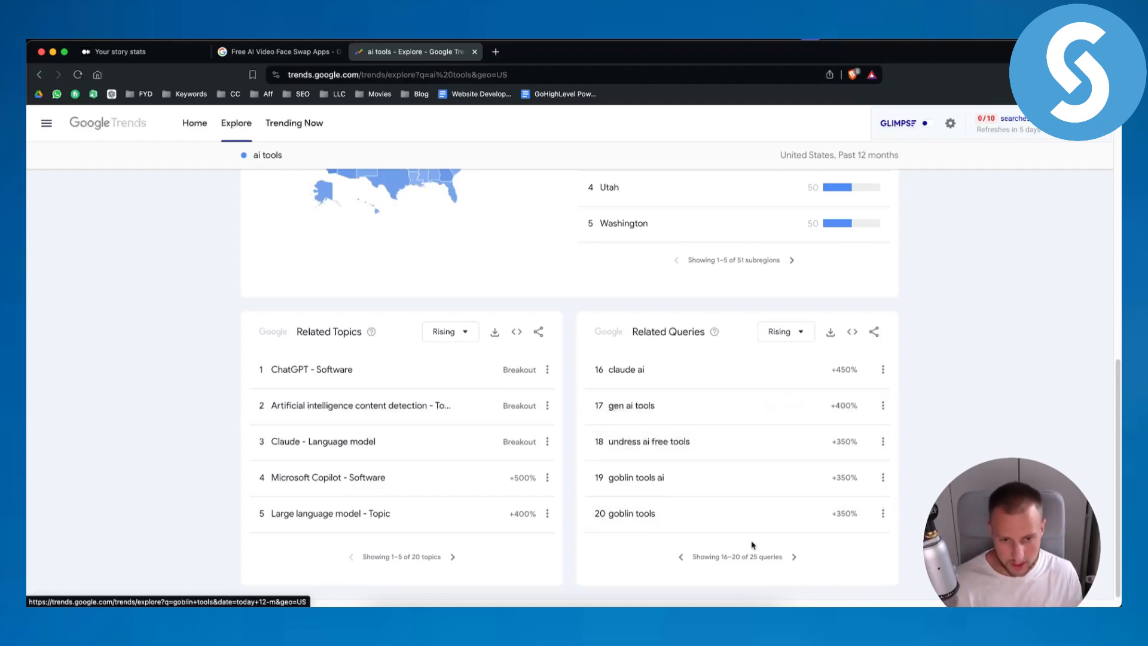
click(793, 556)
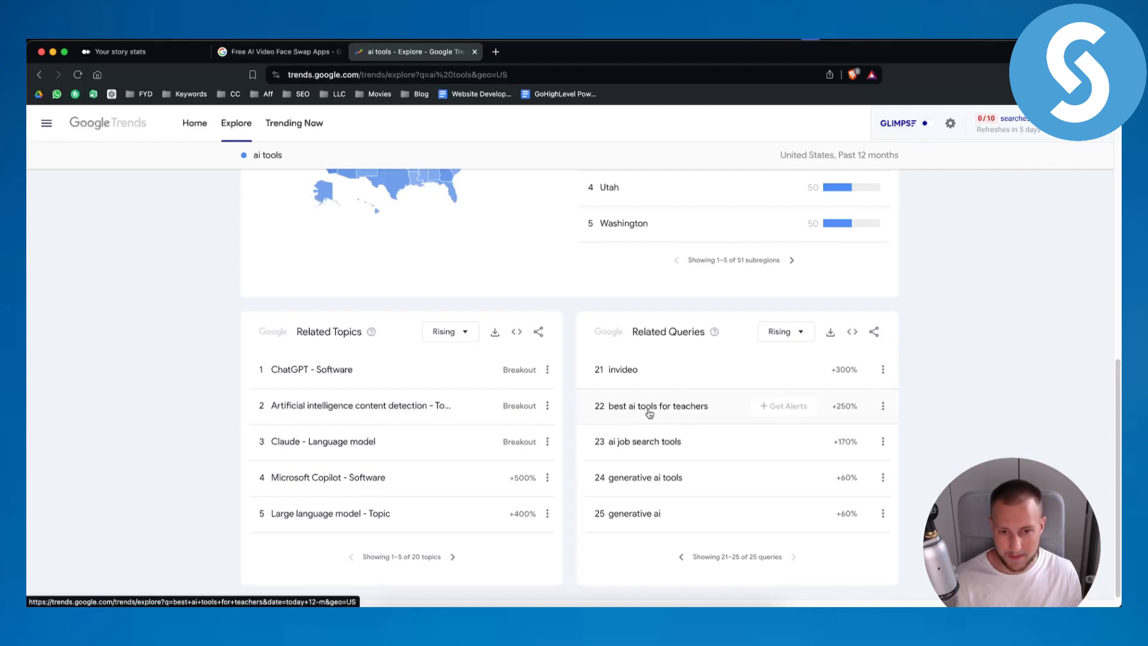
mouse_move(649, 406)
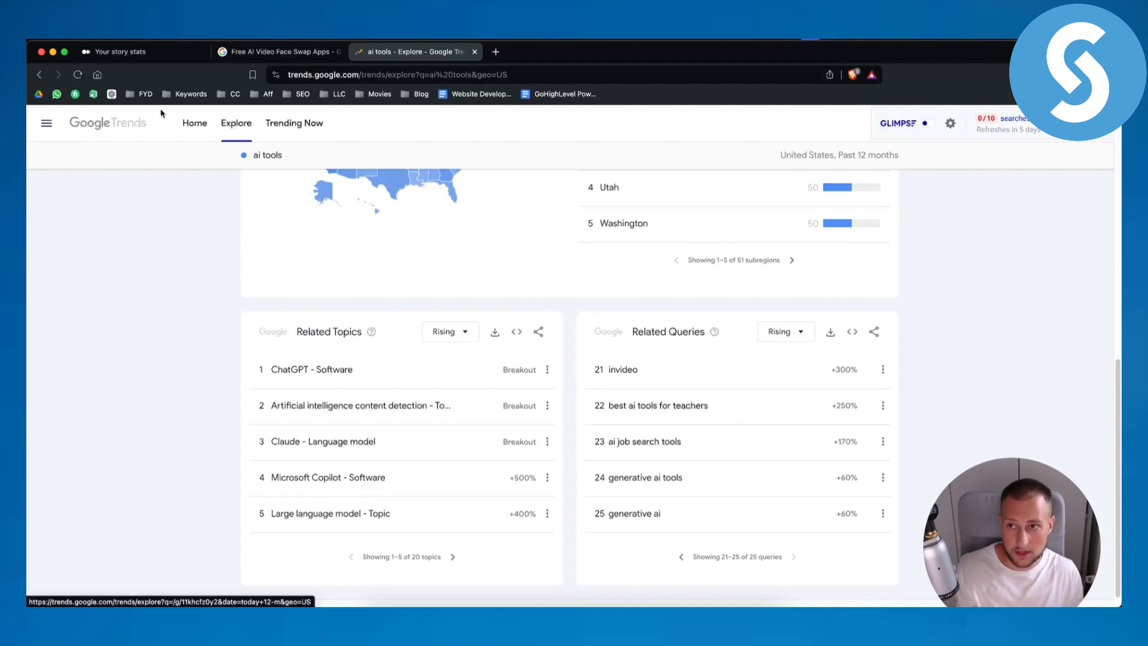
Step: Review Medium's Lifetime story list, then the Monthly chart with June 2024 totals of 1.4K views and 654 reads
click(124, 51)
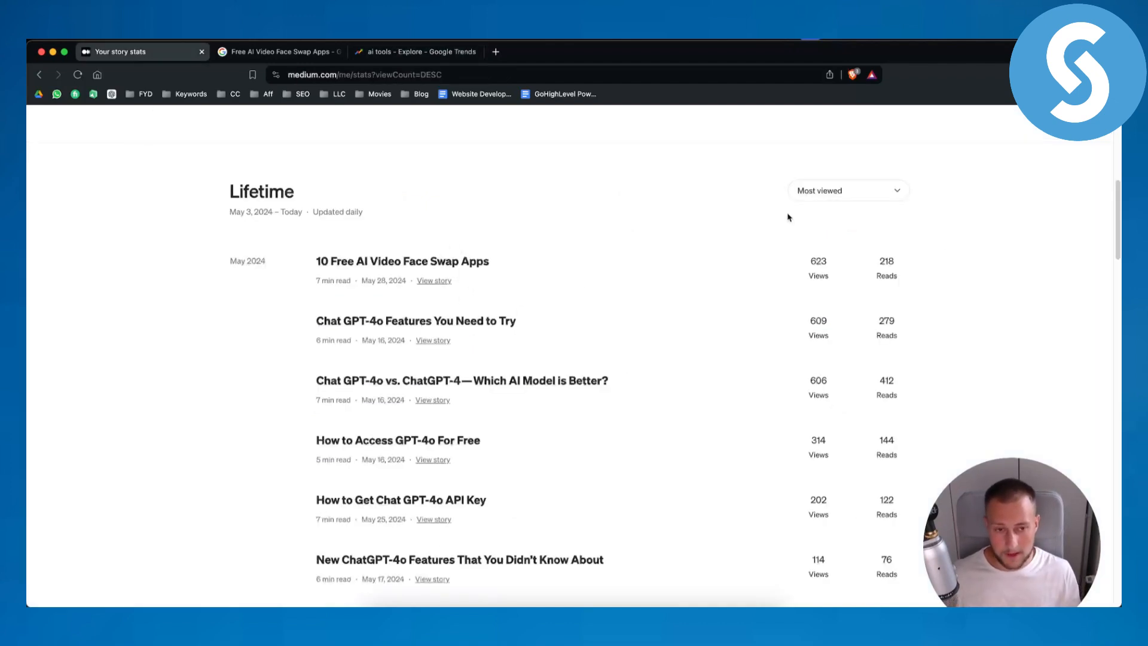
mouse_move(852, 199)
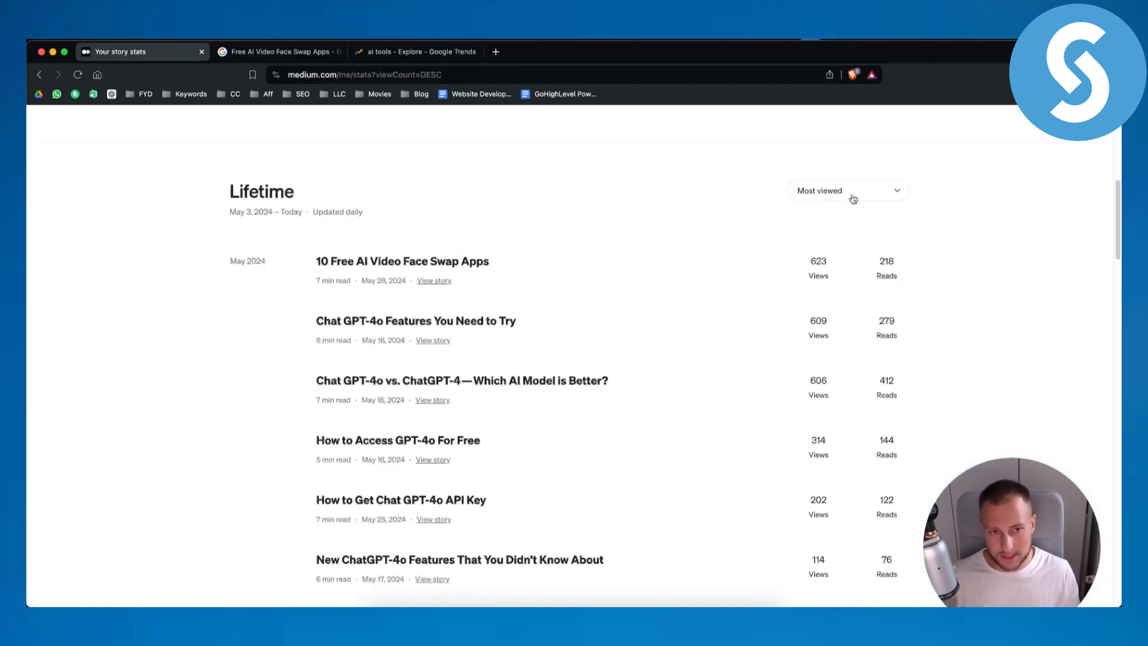
scroll(up, 3)
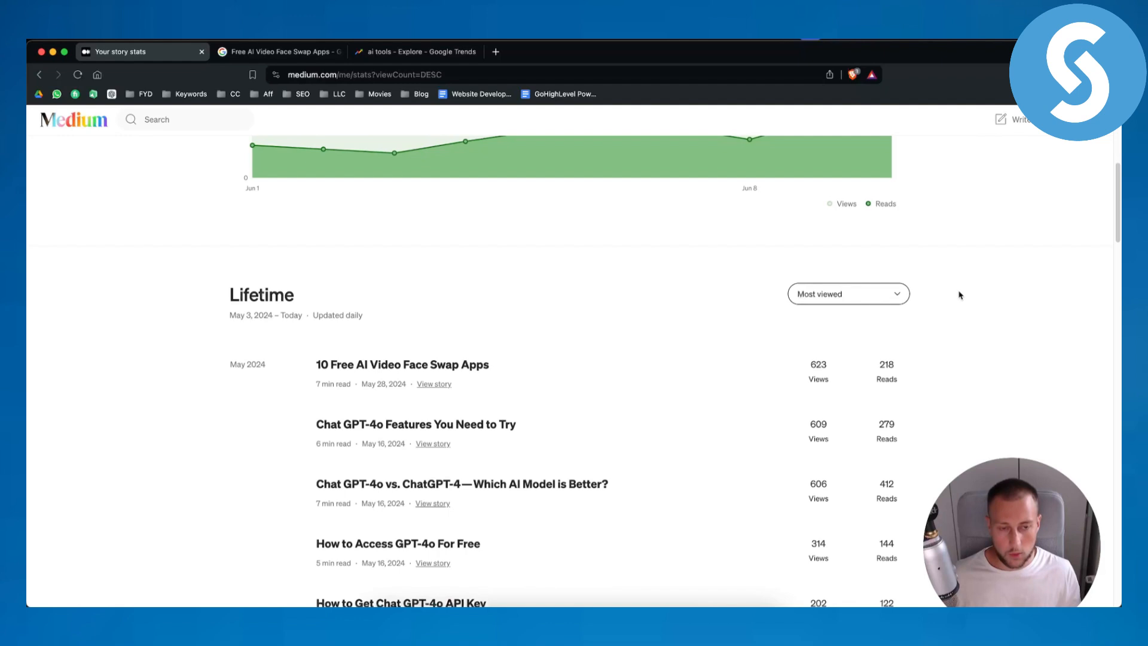
scroll(down, 3)
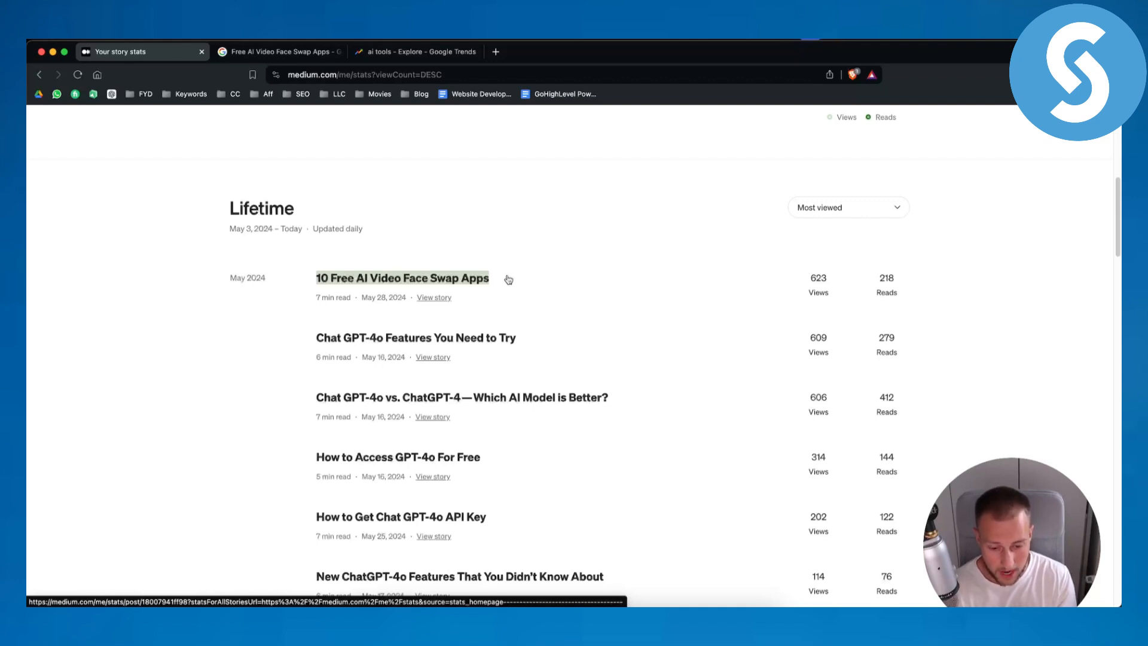
mouse_move(397, 285)
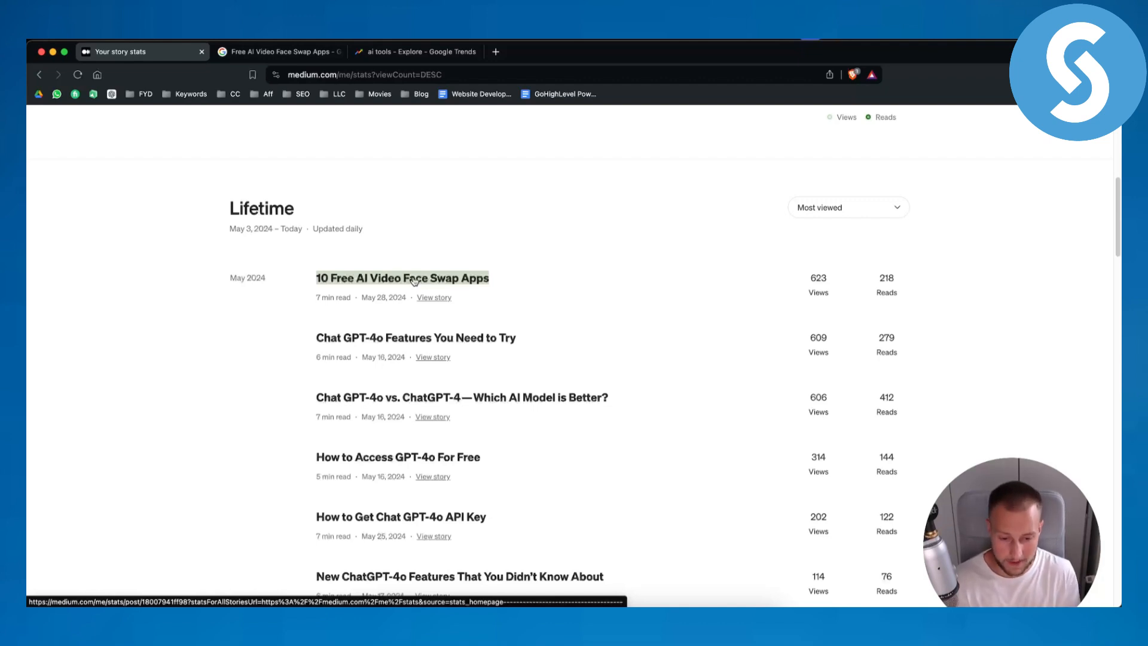
scroll(up, 3)
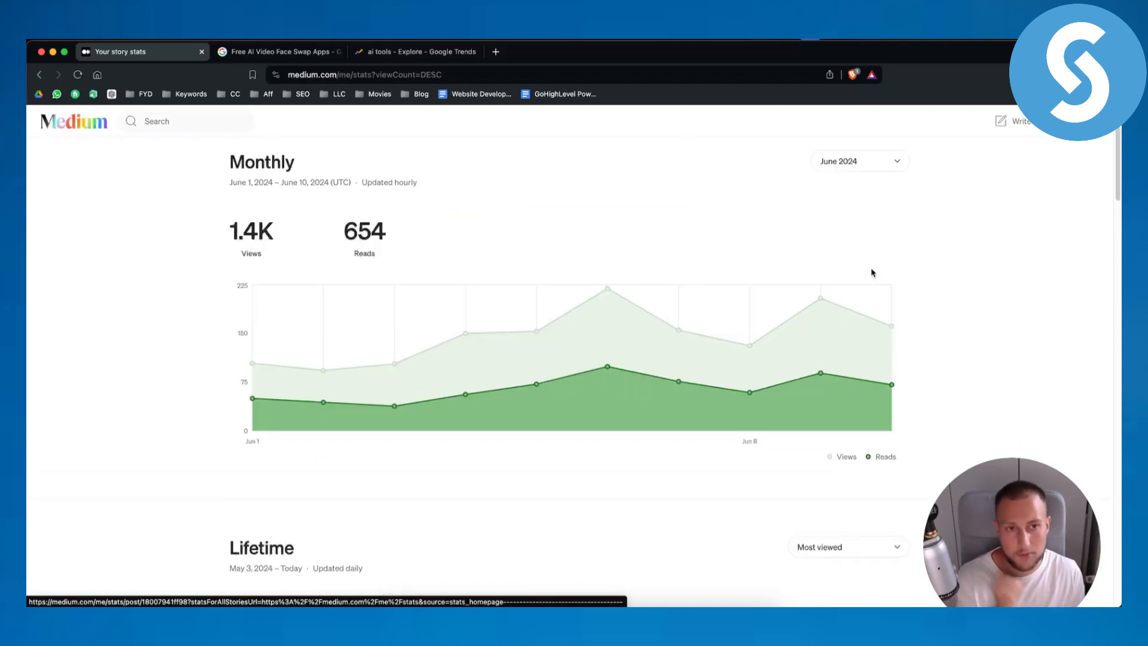
scroll(up, 3)
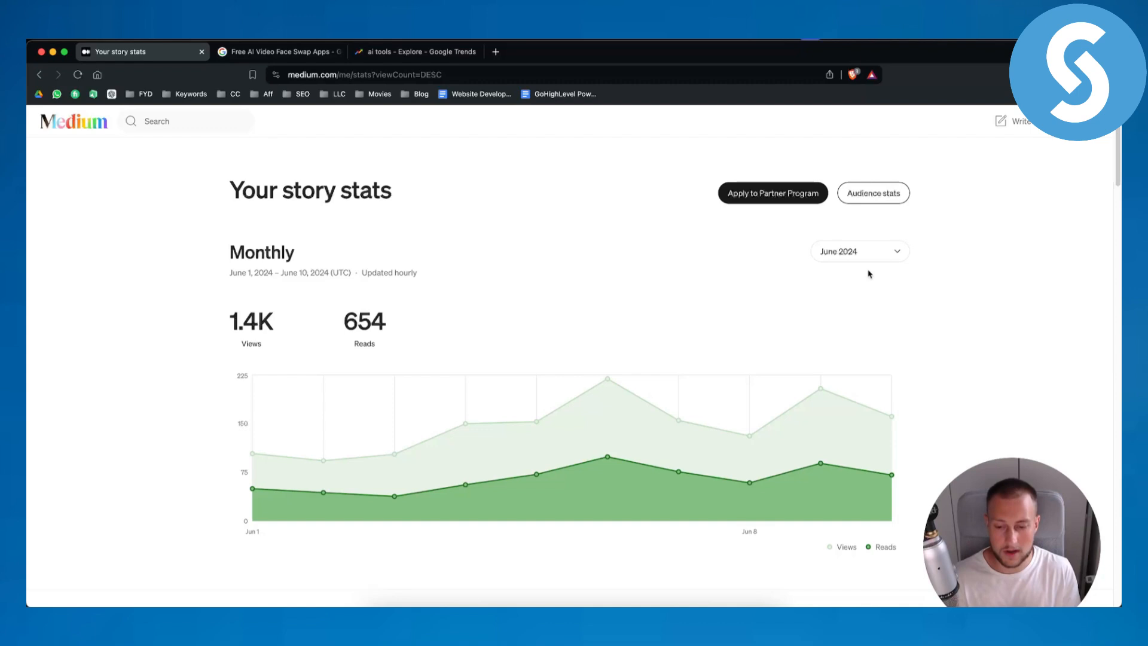